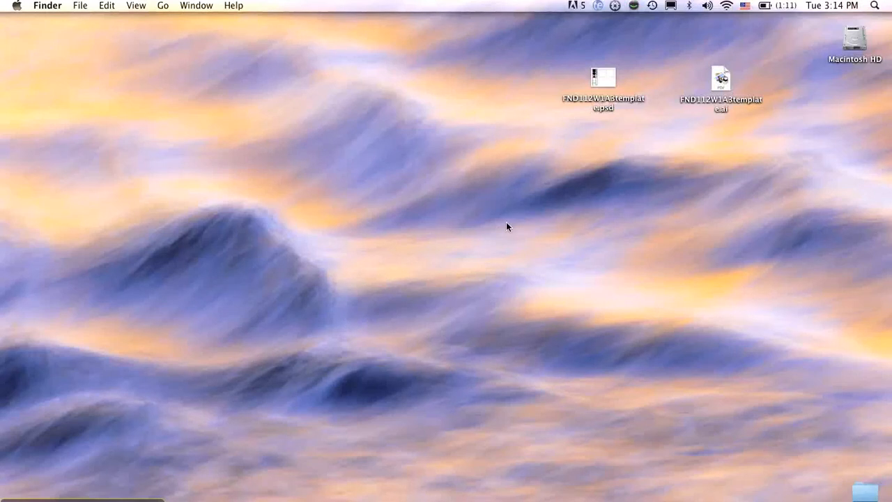
pyautogui.moveTo(594, 92)
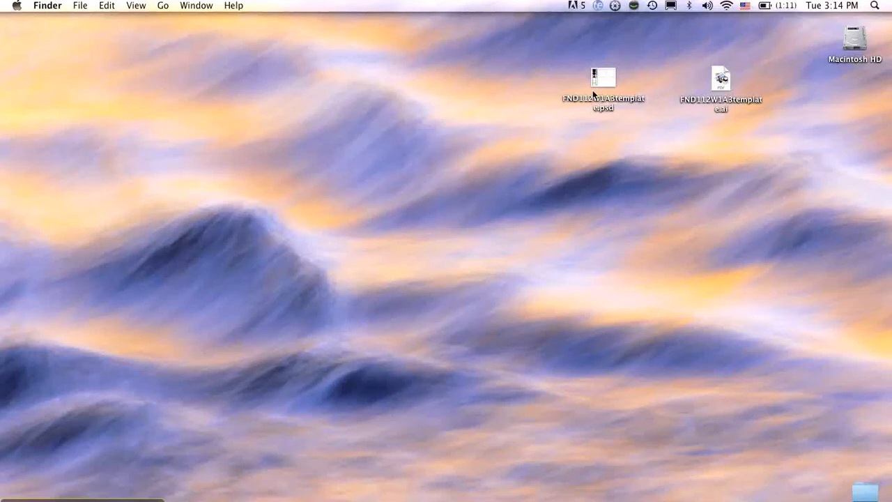
pyautogui.moveTo(605, 99)
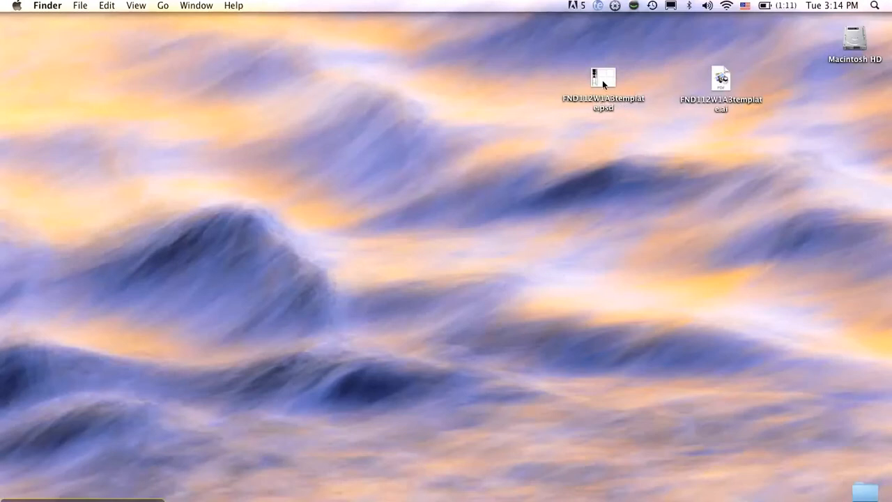
pyautogui.moveTo(718, 86)
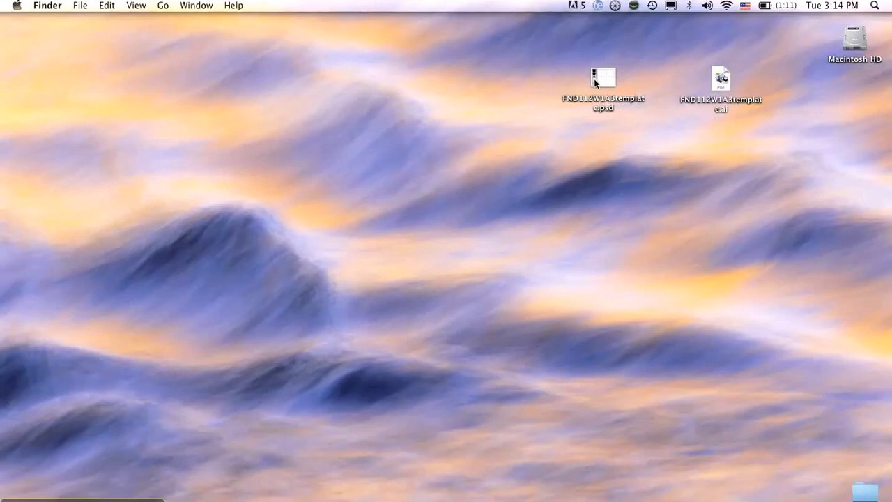
# - Open FND112W1A3template.psd from Finder with Adobe Photoshop CS5
pyautogui.rightClick(603, 77)
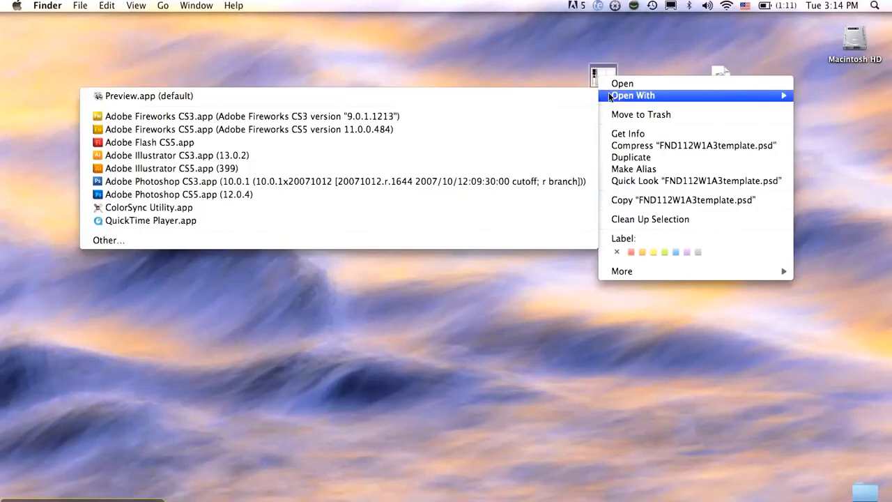
pyautogui.moveTo(178, 194)
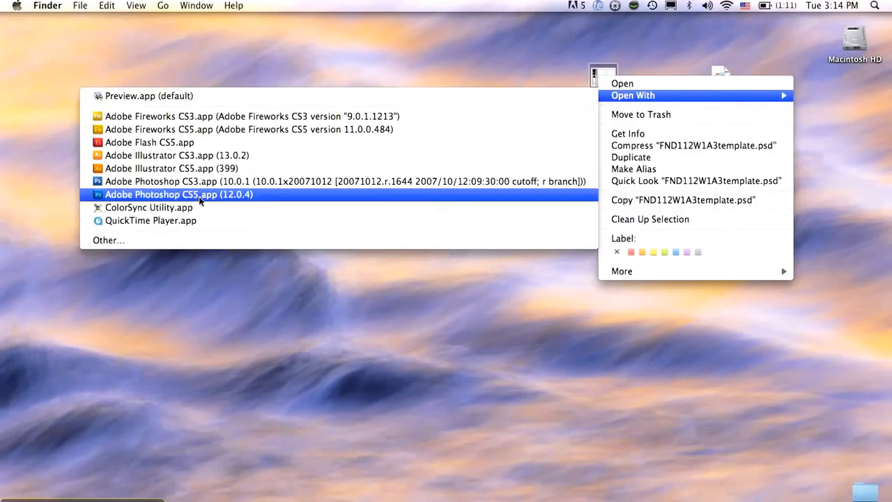
pyautogui.click(179, 194)
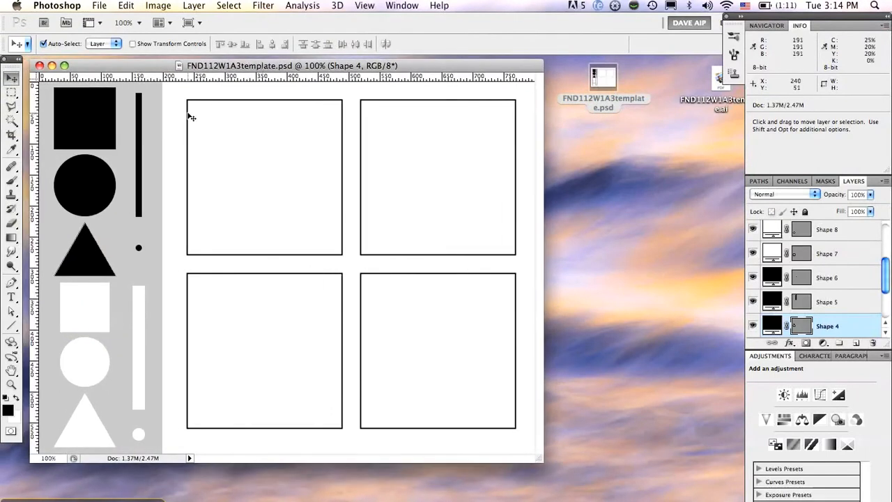
pyautogui.moveTo(110, 131)
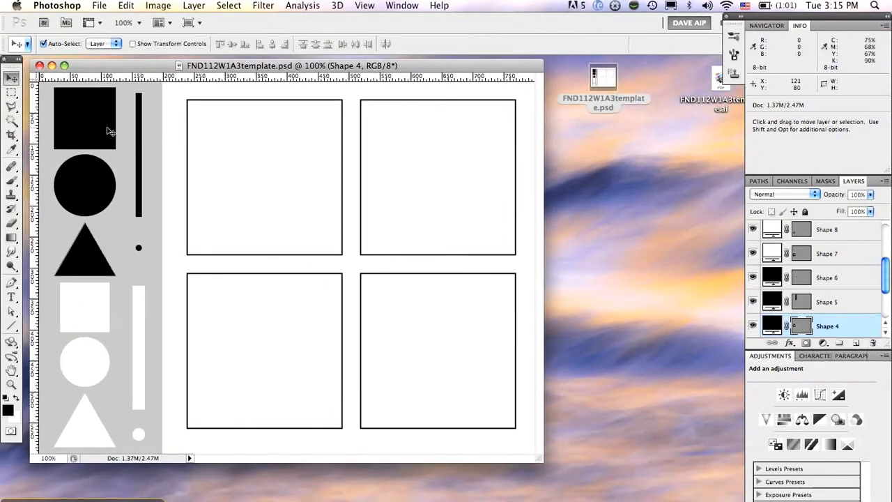
pyautogui.moveTo(105, 129)
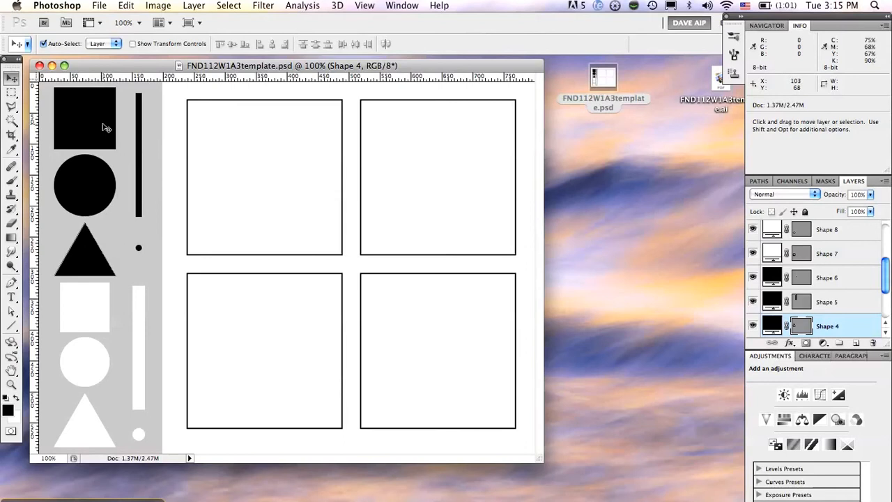
pyautogui.moveTo(108, 137)
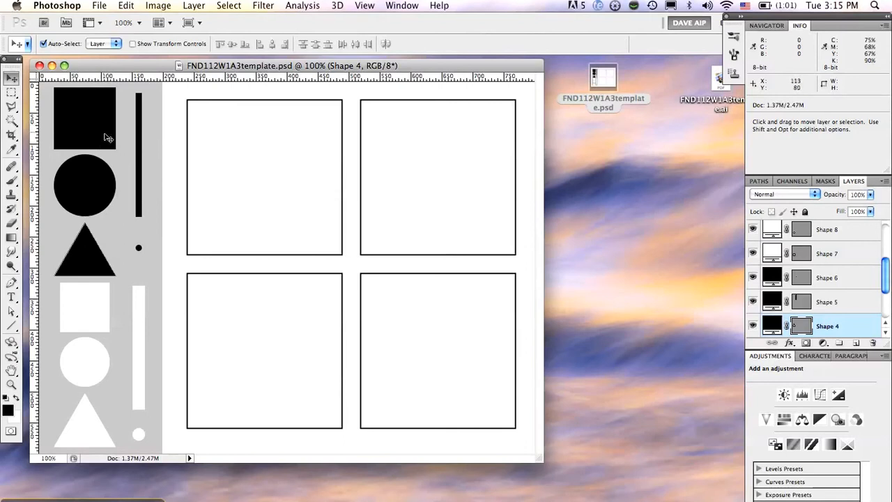
pyautogui.moveTo(241, 161)
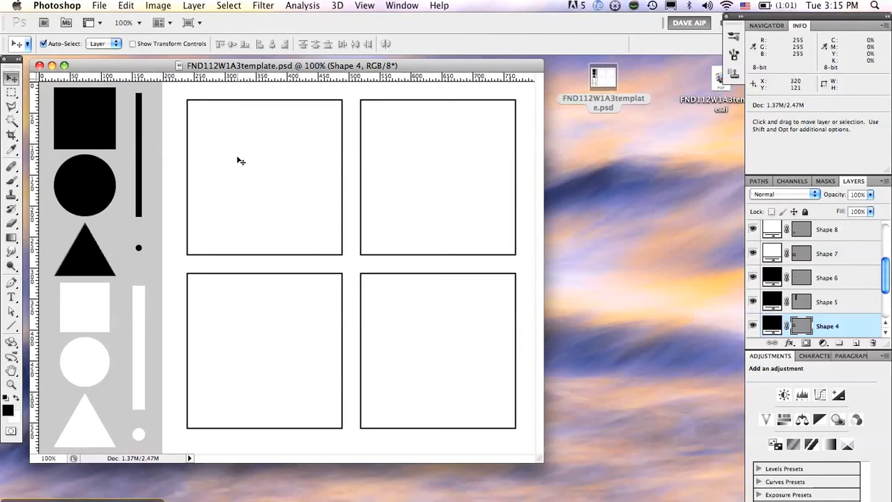
pyautogui.moveTo(264, 193)
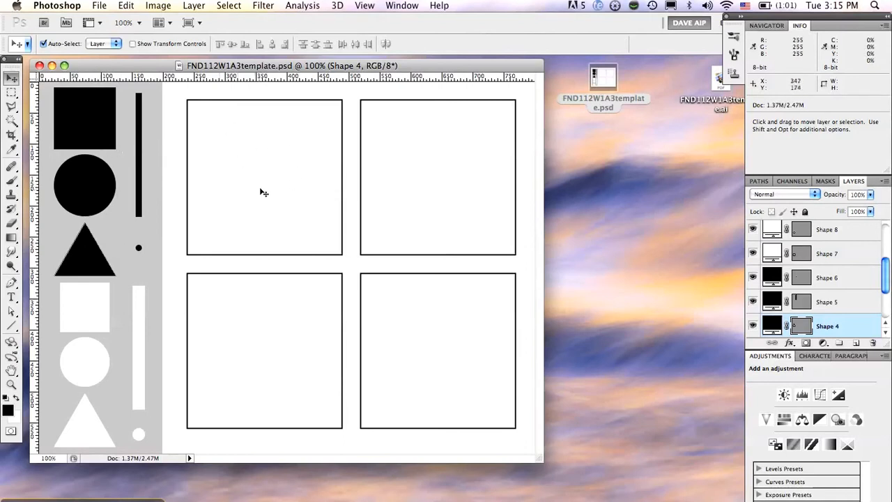
pyautogui.moveTo(446, 329)
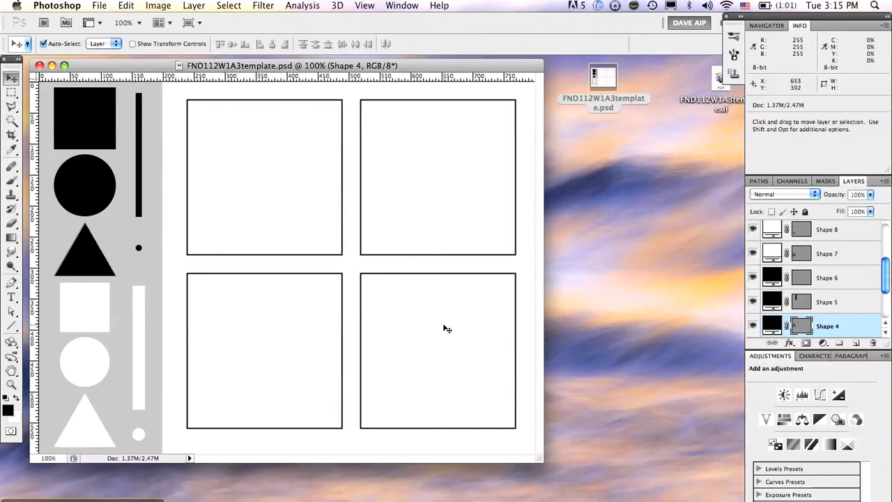
pyautogui.moveTo(446, 224)
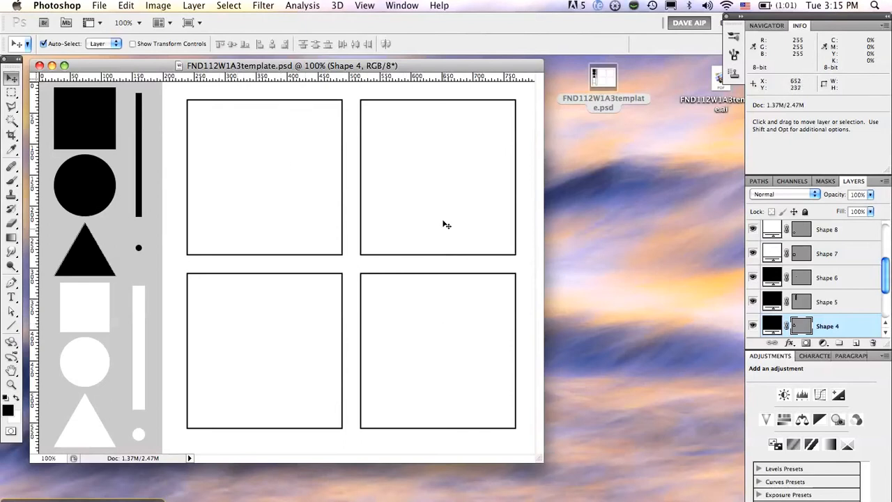
pyautogui.moveTo(300, 341)
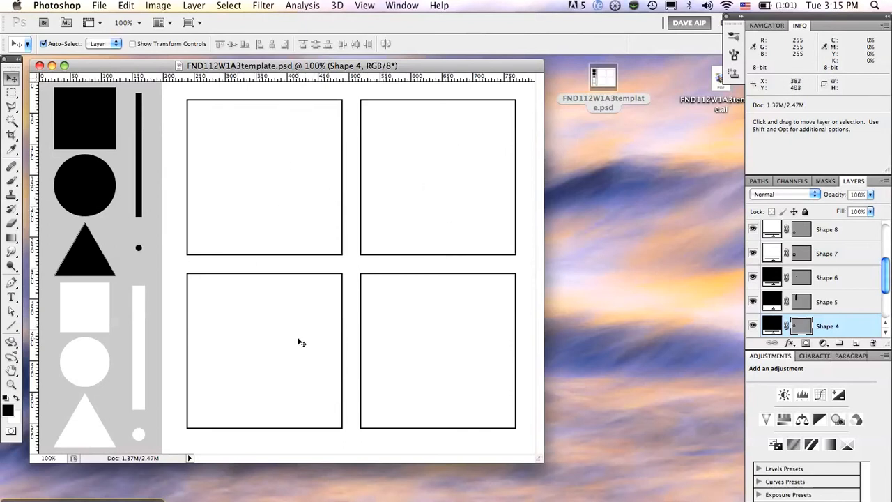
pyautogui.moveTo(221, 232)
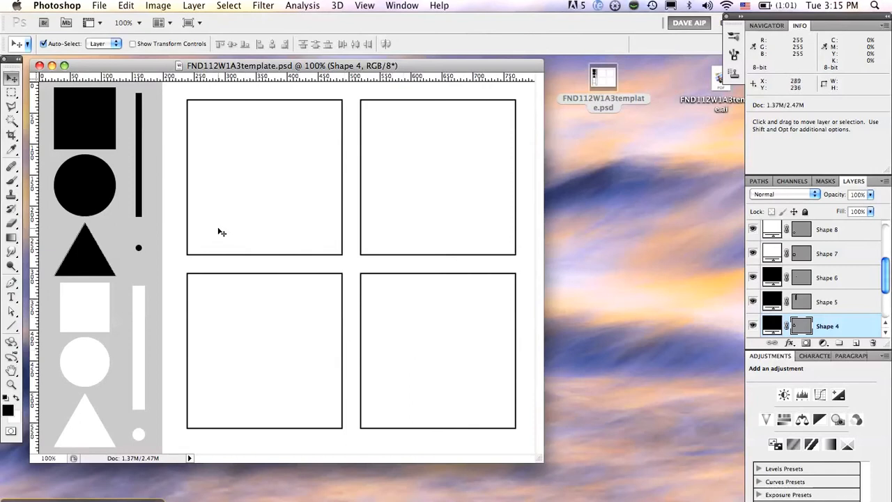
pyautogui.moveTo(122, 147)
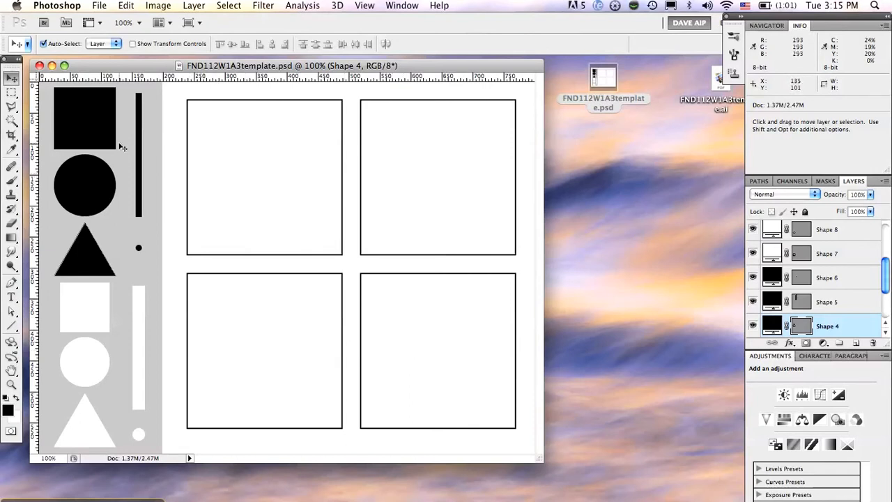
pyautogui.moveTo(96, 113)
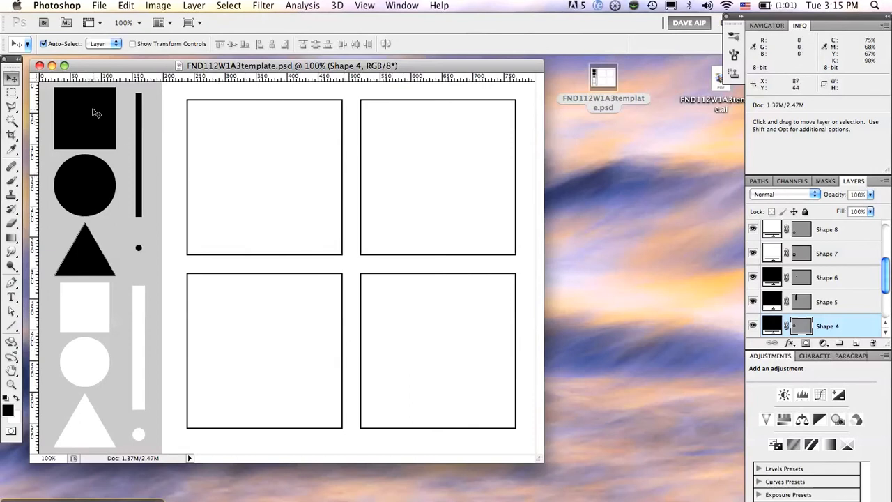
pyautogui.moveTo(817, 289)
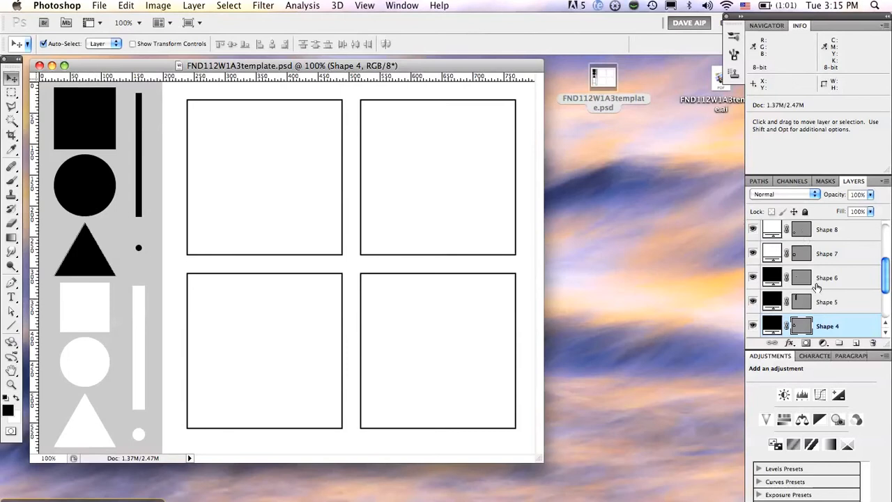
pyautogui.moveTo(119, 123)
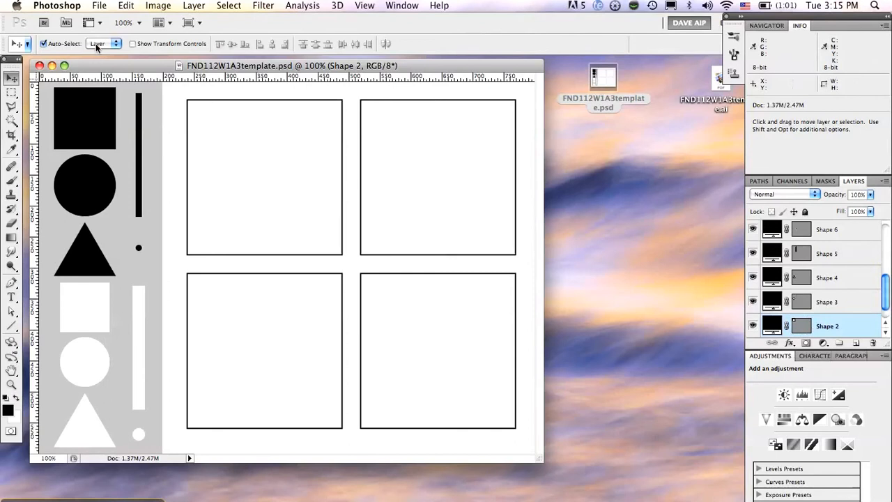
pyautogui.moveTo(209, 131)
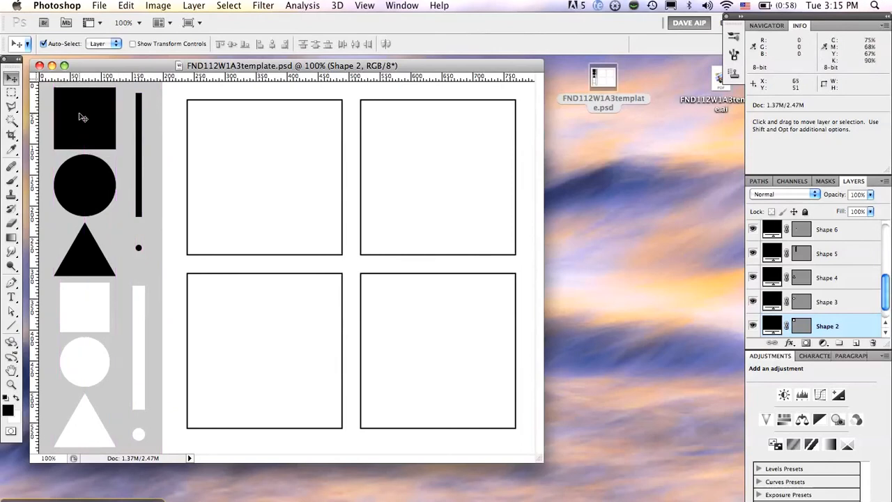
pyautogui.moveTo(88, 118)
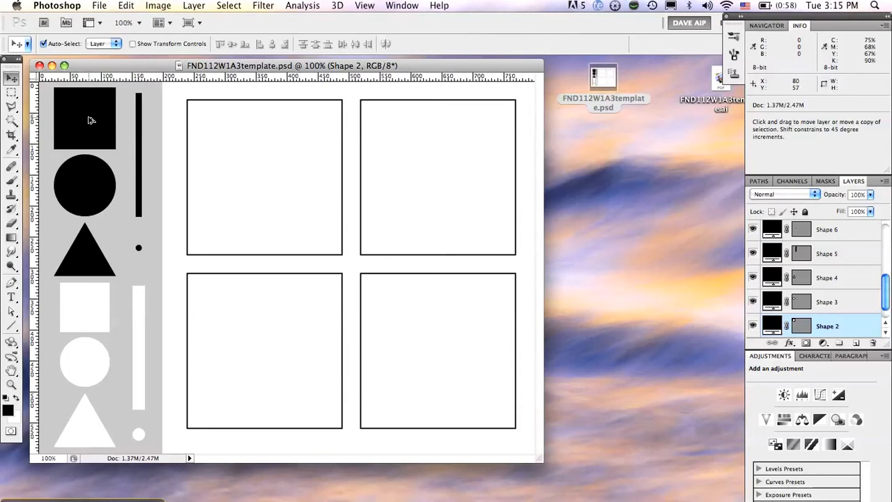
# - Drag copies of the black square and another shape into the top-left panel
pyautogui.moveTo(84, 121); pyautogui.dragTo(126, 125)
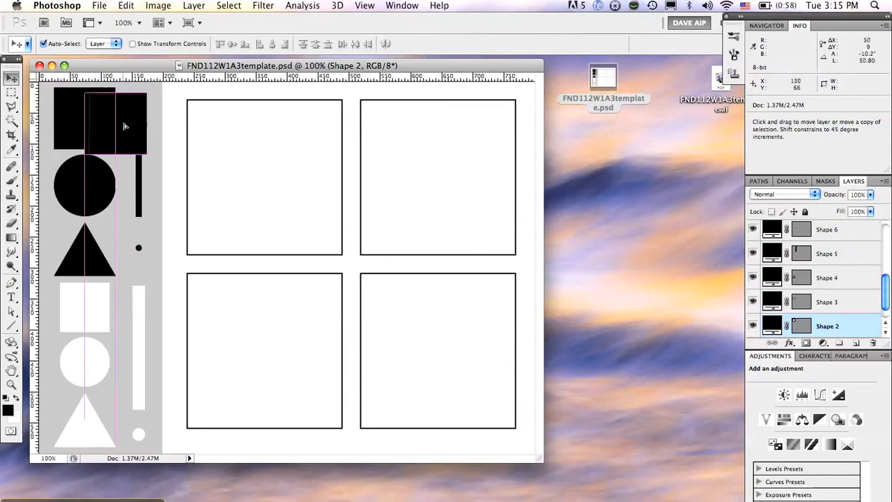
pyautogui.moveTo(100, 118); pyautogui.dragTo(217, 138)
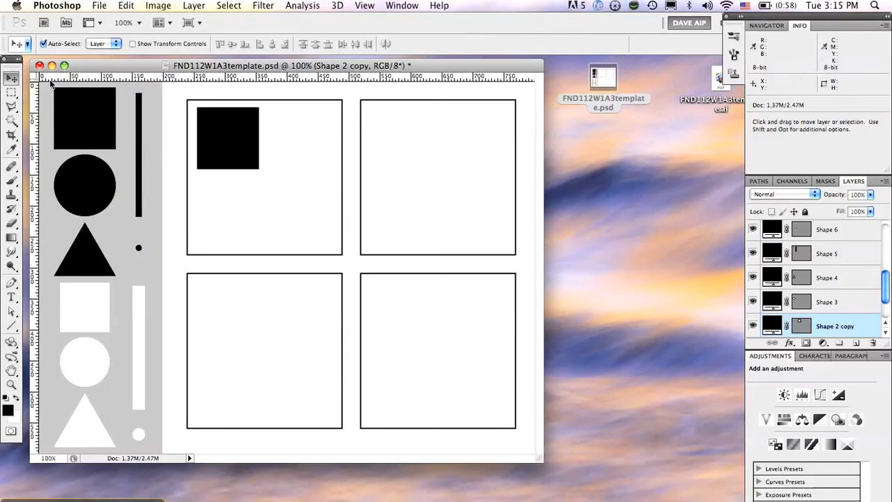
pyautogui.moveTo(226, 136); pyautogui.dragTo(293, 143)
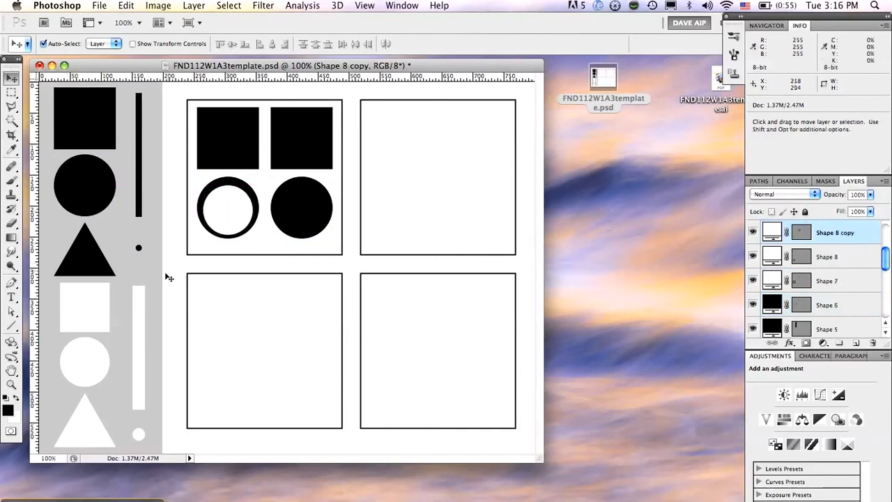
pyautogui.moveTo(89, 310)
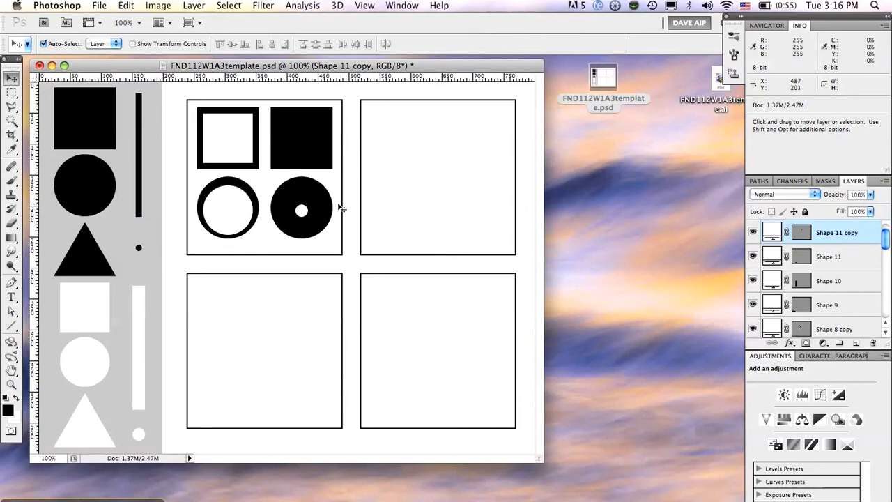
pyautogui.moveTo(226, 145)
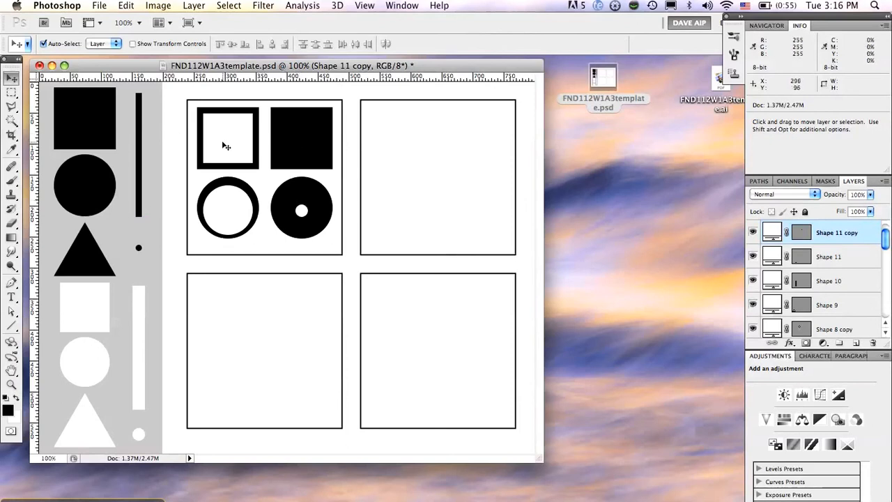
pyautogui.moveTo(257, 136)
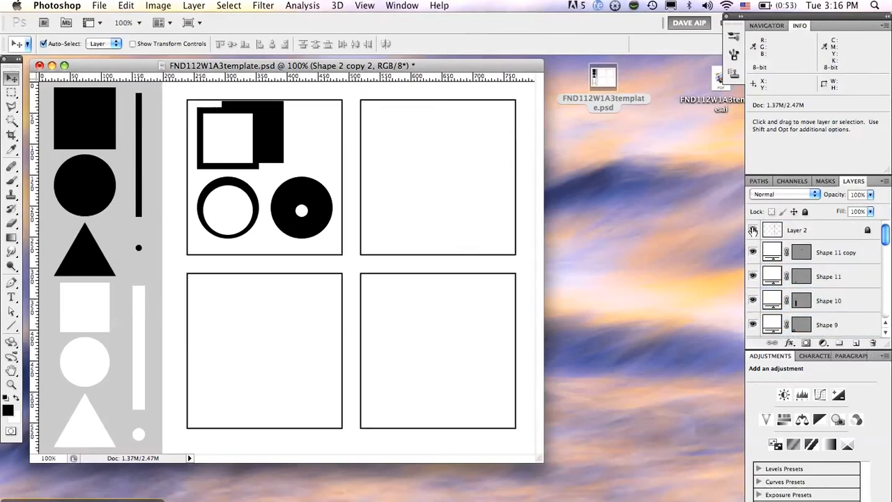
# - Move the solid black square copy to the right of the outlined square
pyautogui.scroll(-3)
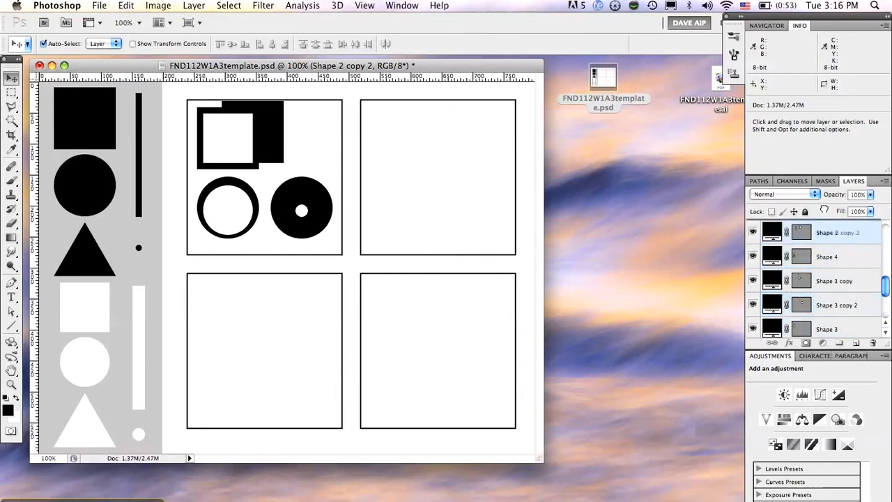
pyautogui.scroll(-3)
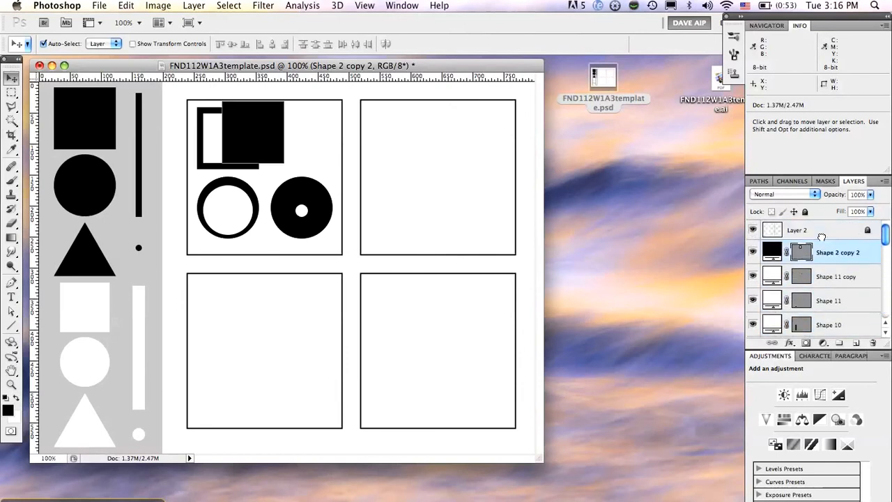
pyautogui.moveTo(240, 129); pyautogui.dragTo(282, 140)
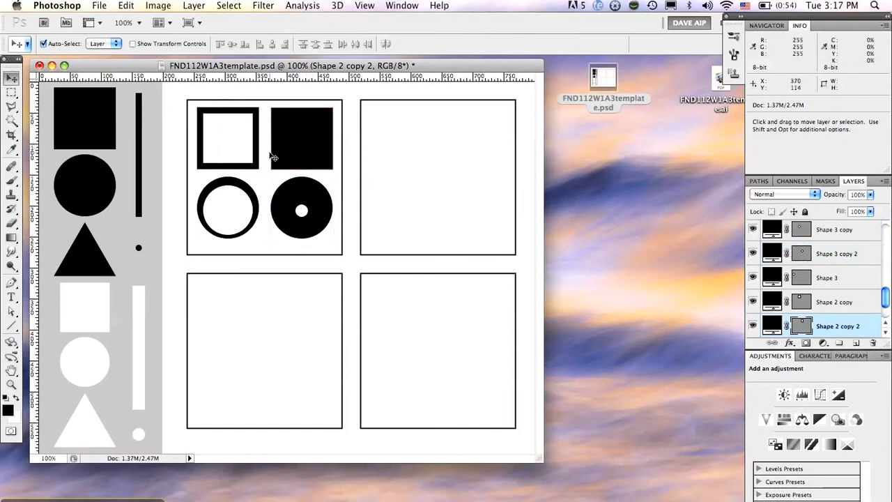
pyautogui.moveTo(236, 144)
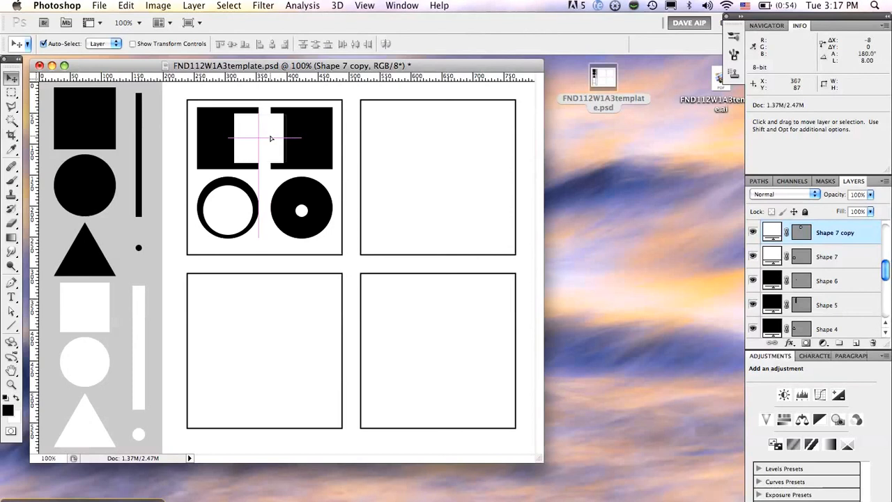
pyautogui.click(365, 6)
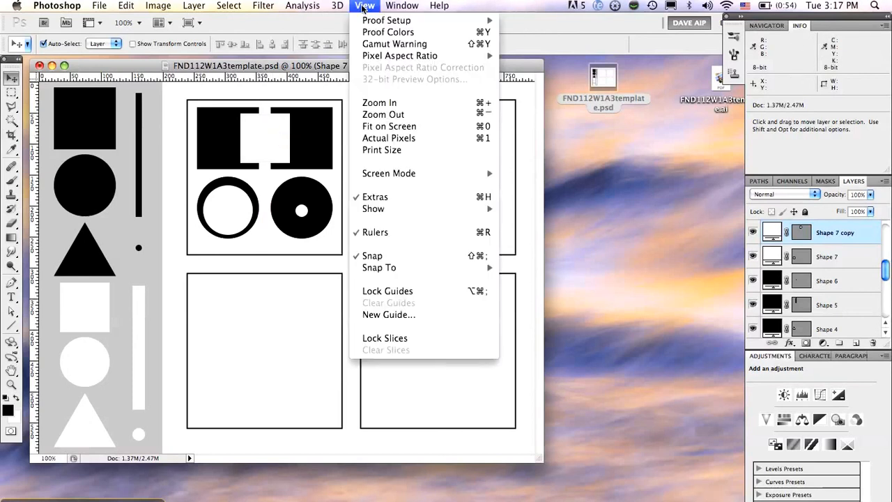
pyautogui.moveTo(373, 256)
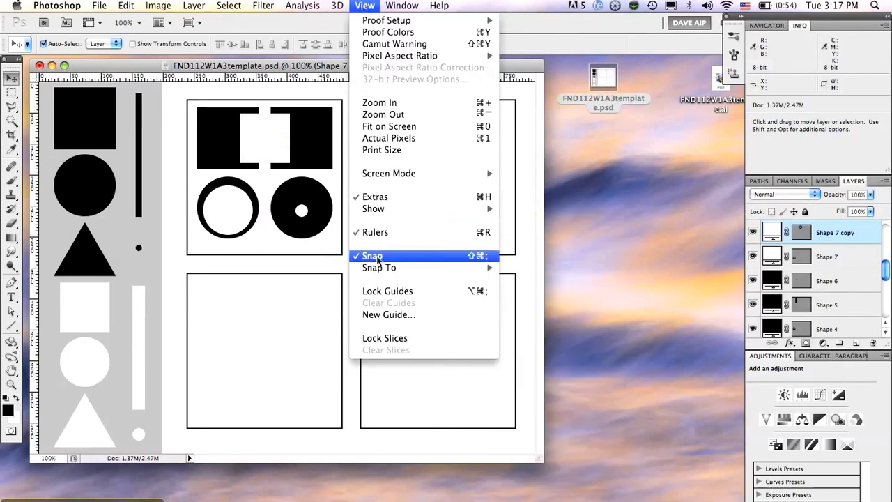
pyautogui.click(402, 5)
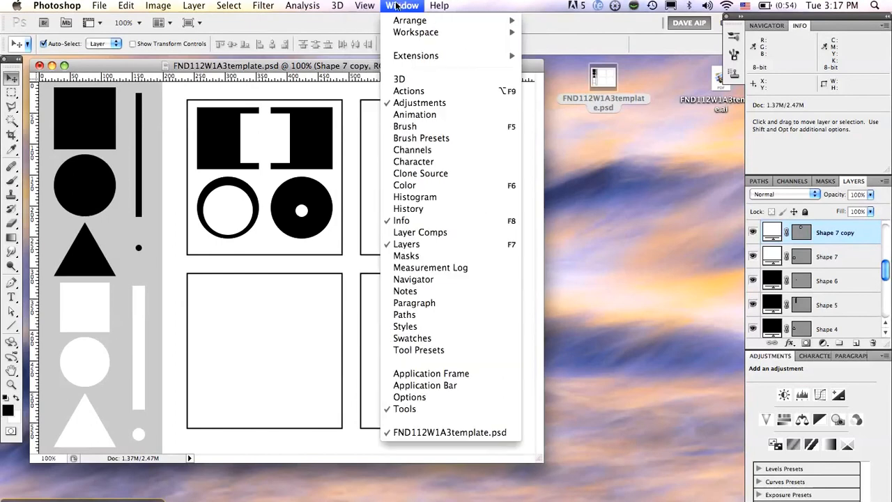
pyautogui.click(363, 6)
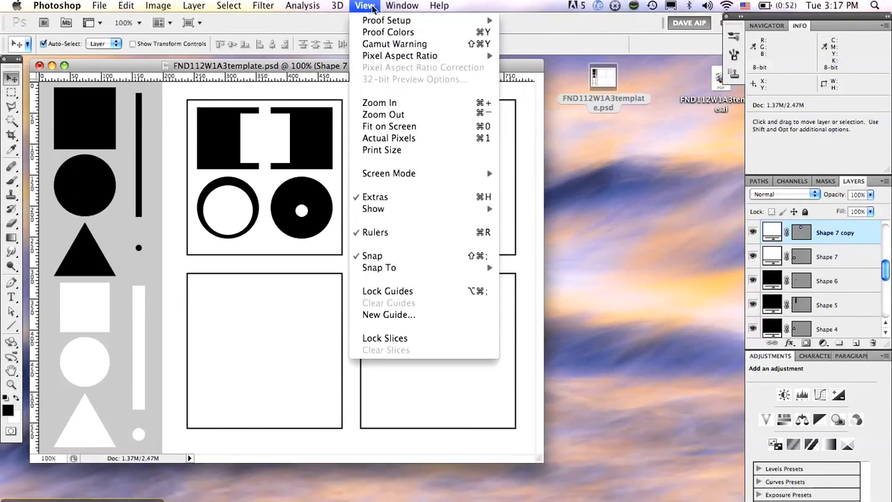
pyautogui.moveTo(373, 208)
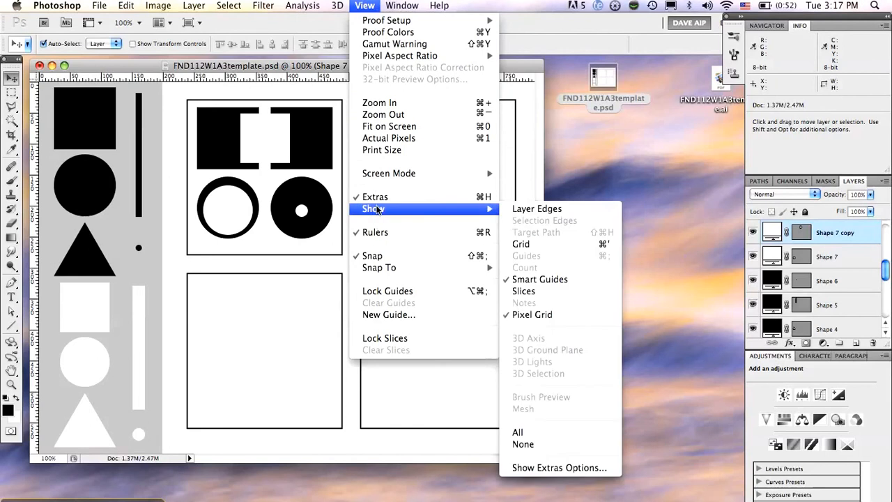
pyautogui.moveTo(540, 278)
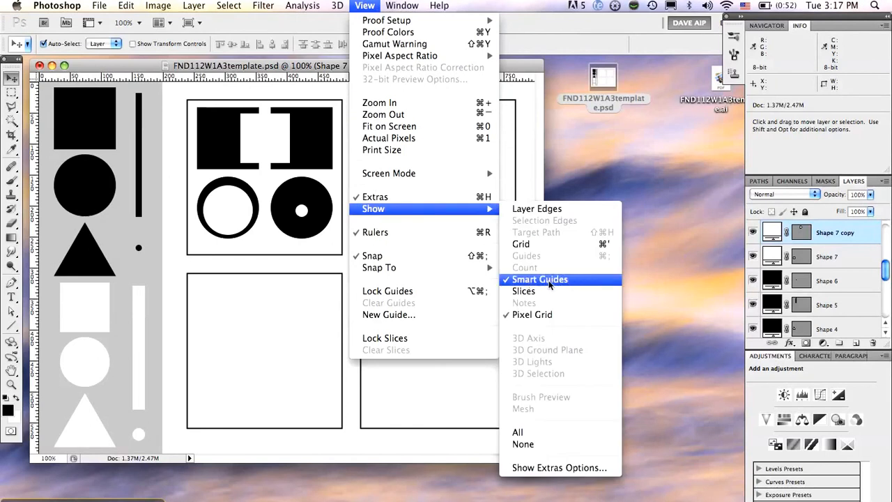
pyautogui.moveTo(509, 289)
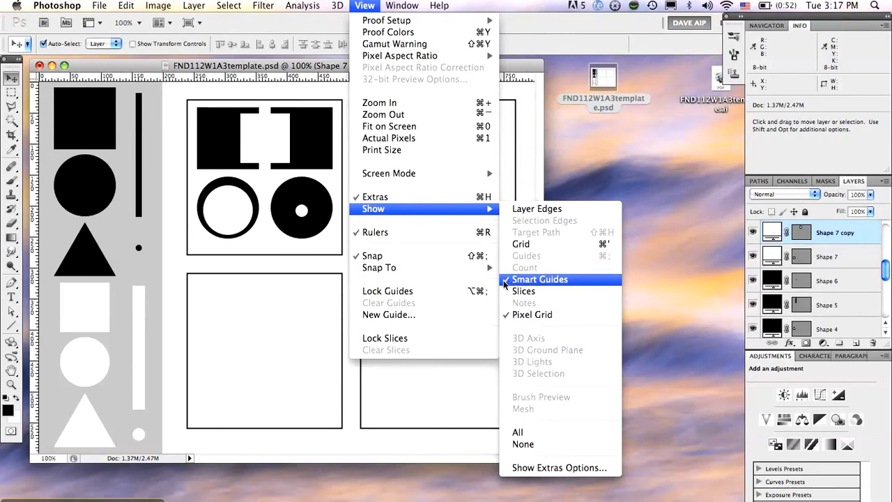
pyautogui.click(540, 279)
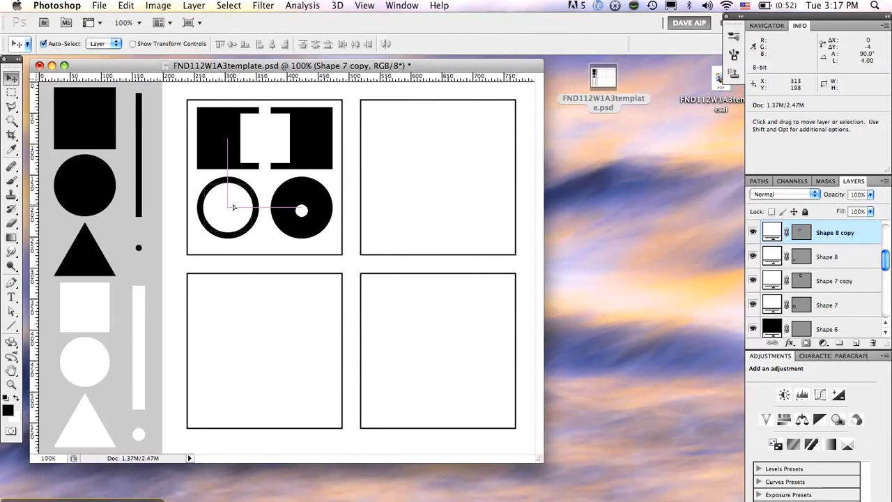
# - Select the white circle sitting over the ring
pyautogui.click(227, 209)
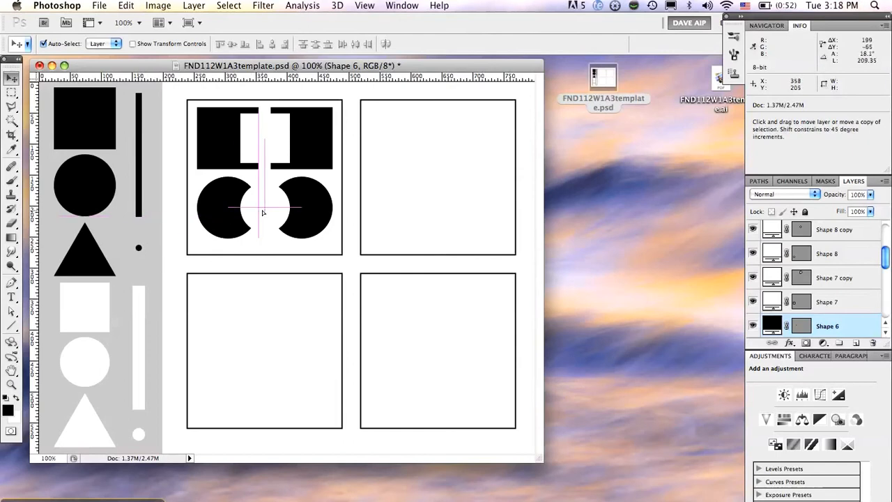
pyautogui.moveTo(265, 212)
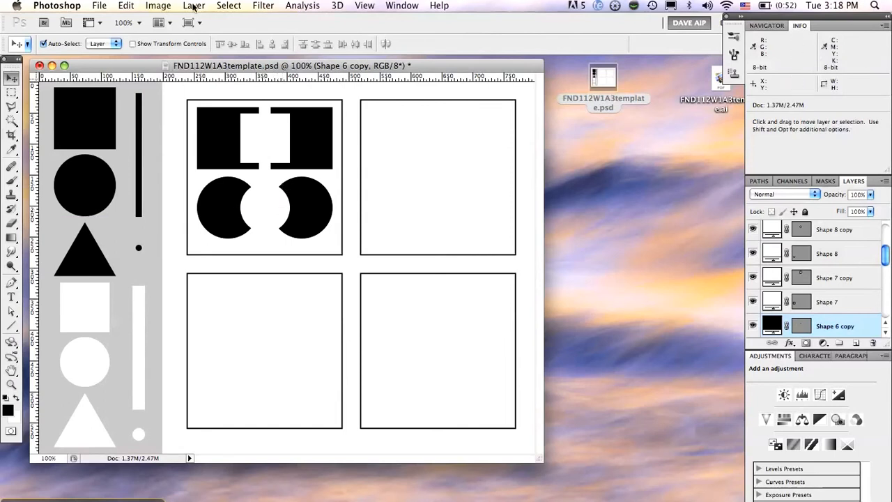
# - Bring the black dot layer to the front with Layer > Arrange
pyautogui.click(194, 6)
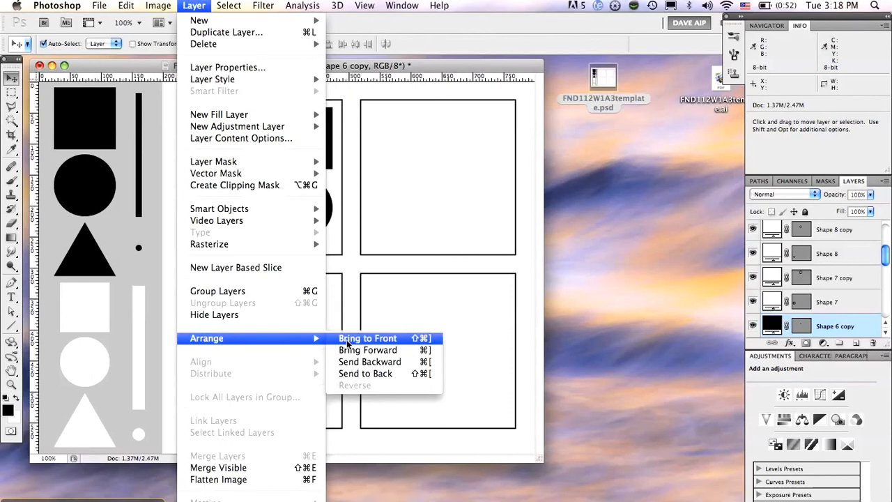
pyautogui.click(367, 338)
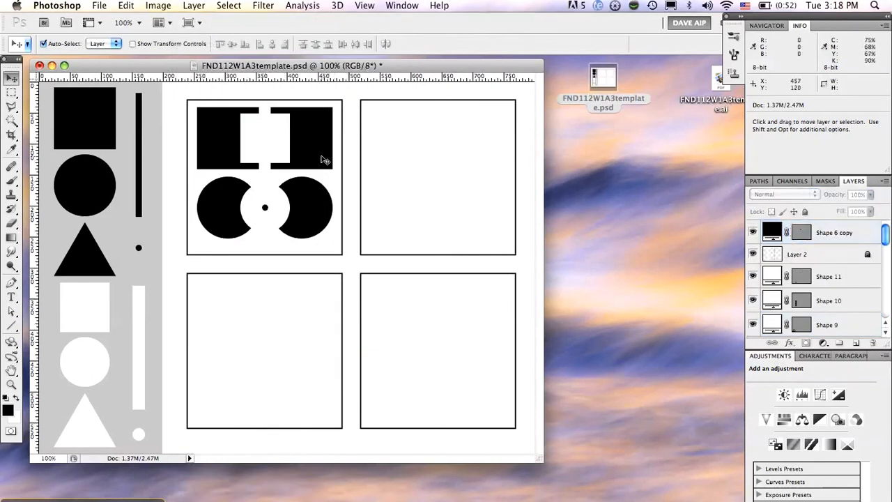
pyautogui.moveTo(276, 140)
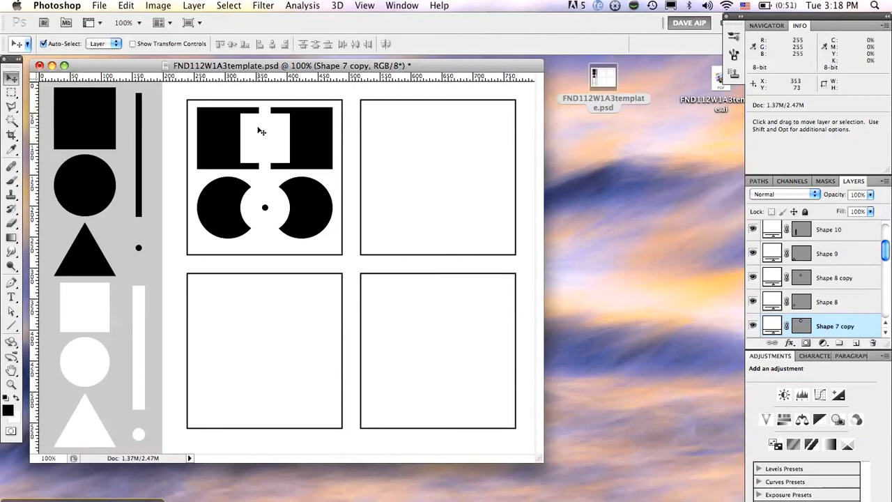
pyautogui.moveTo(267, 138)
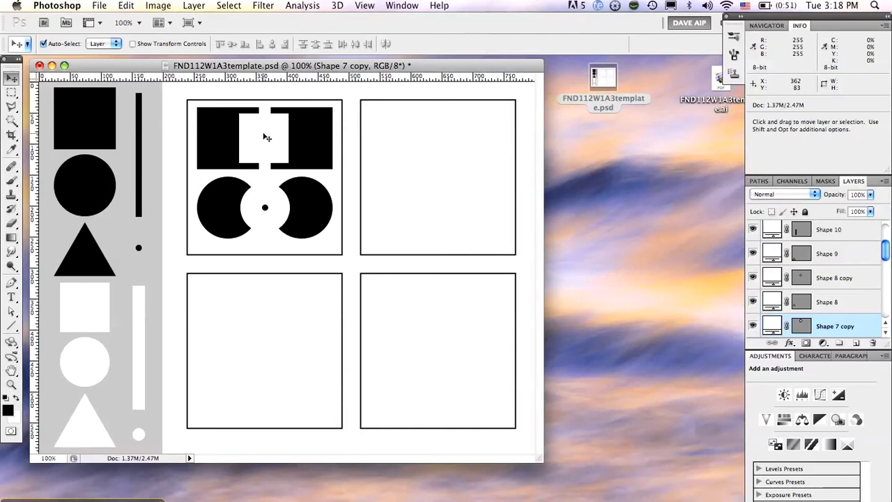
pyautogui.moveTo(339, 189)
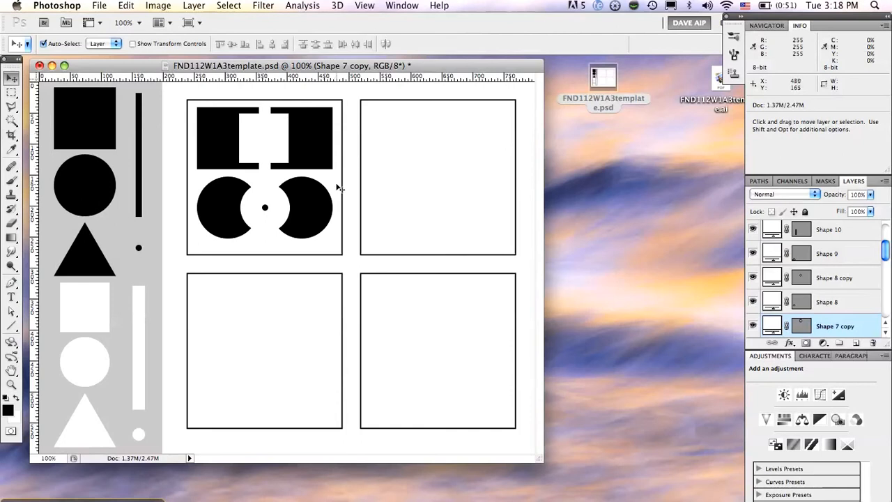
pyautogui.moveTo(337, 189)
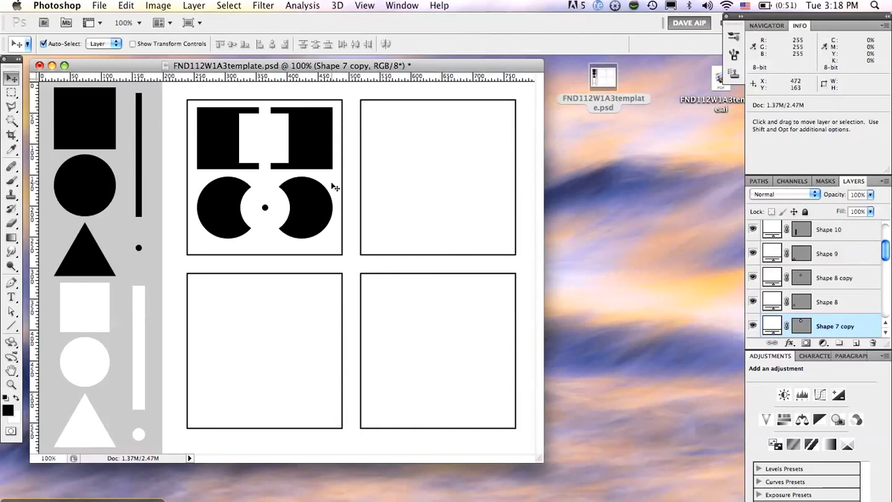
pyautogui.moveTo(226, 77)
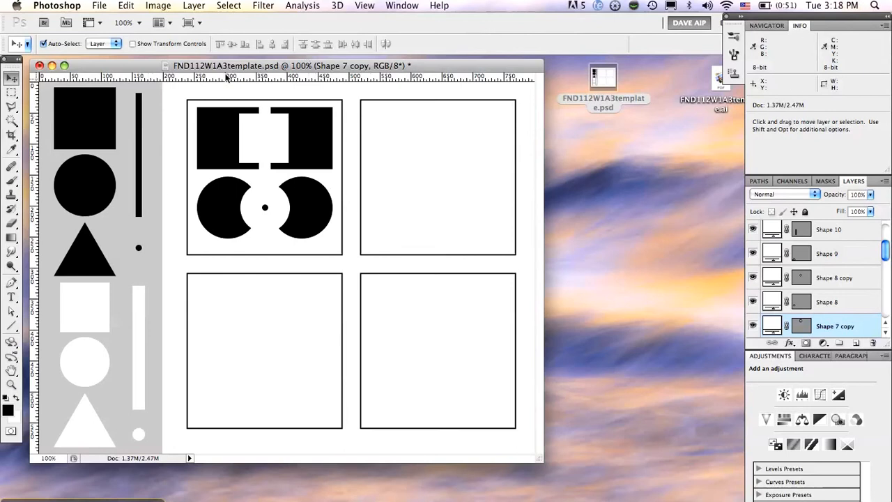
pyautogui.moveTo(399, 187)
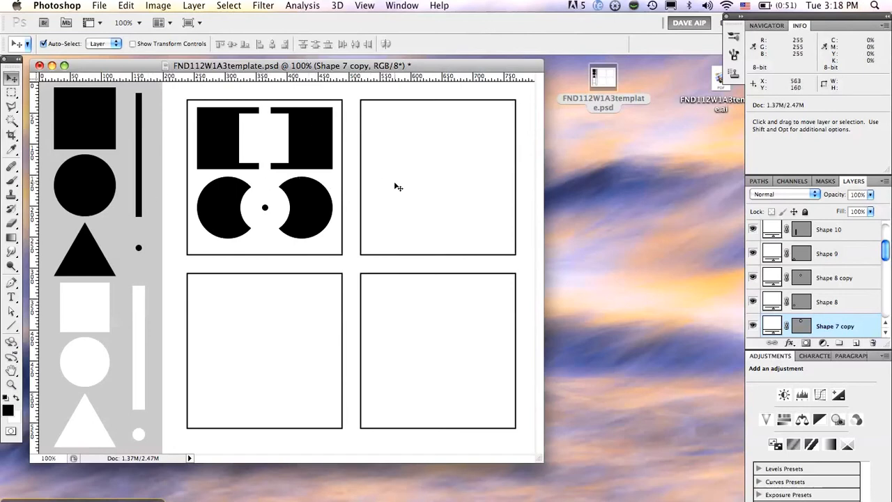
pyautogui.moveTo(313, 137)
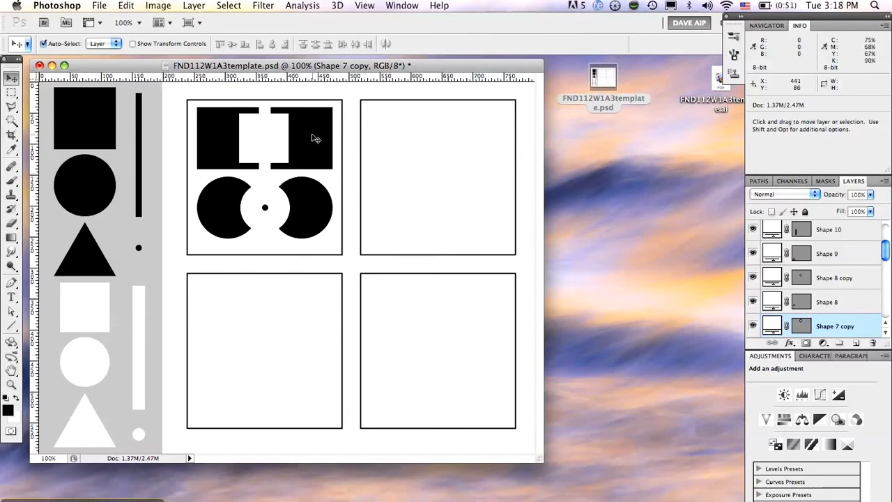
pyautogui.moveTo(342, 108)
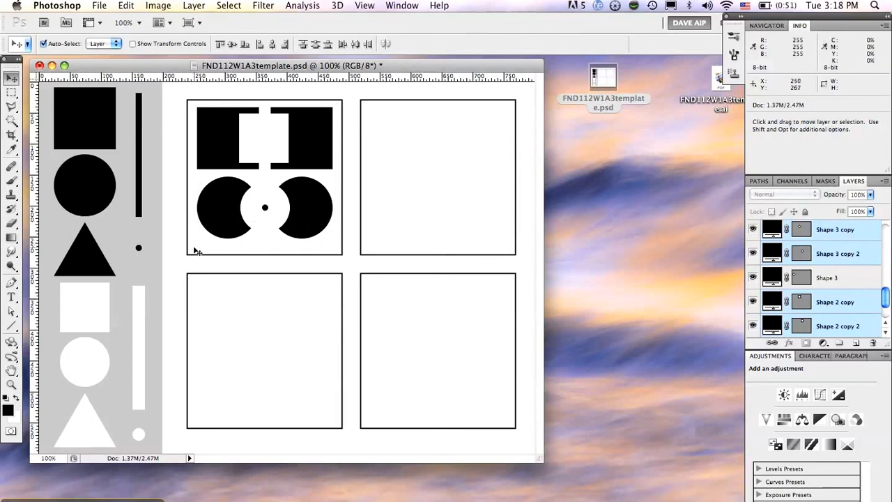
pyautogui.moveTo(218, 221)
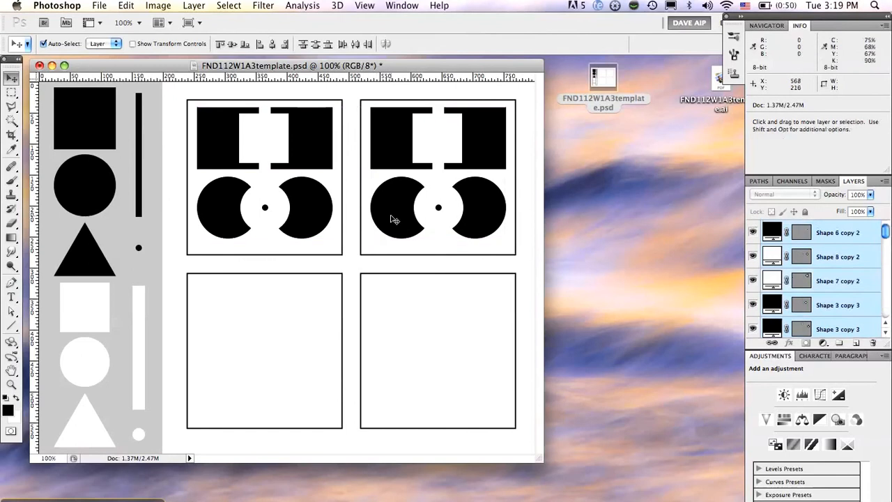
pyautogui.moveTo(436, 131)
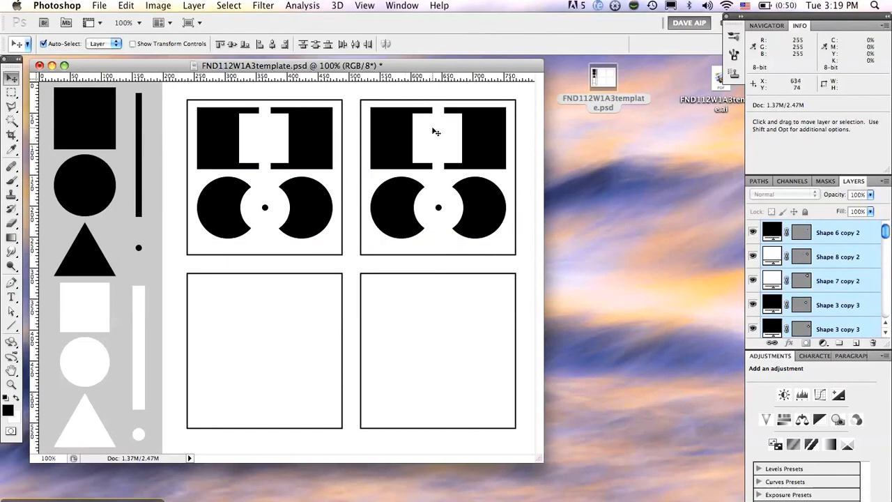
pyautogui.moveTo(438, 135)
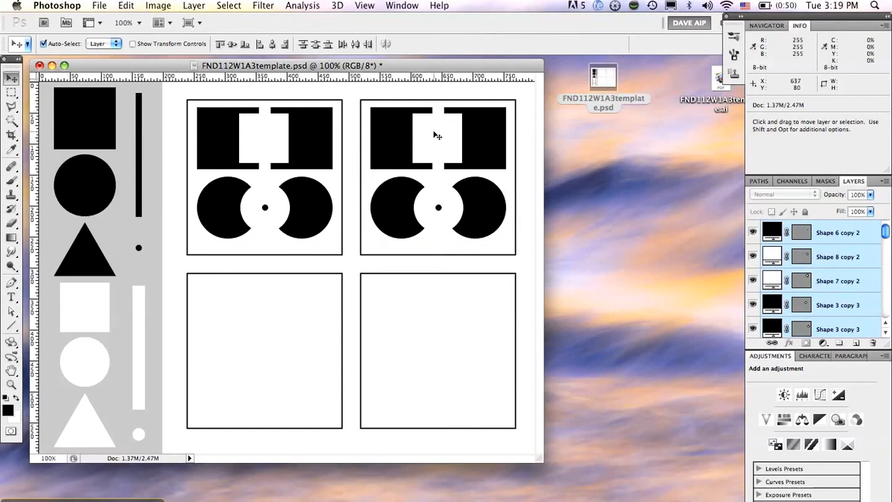
pyautogui.moveTo(415, 137)
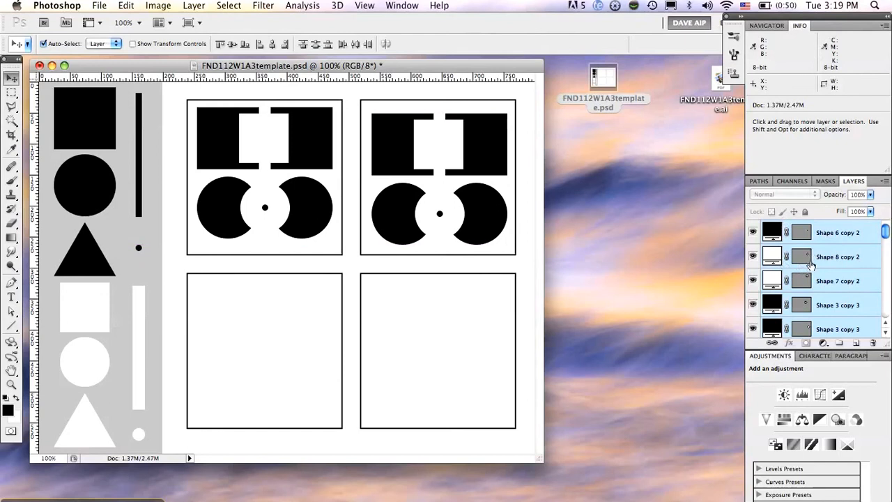
# - Select the shape layers in the top-right panel
pyautogui.click(837, 256)
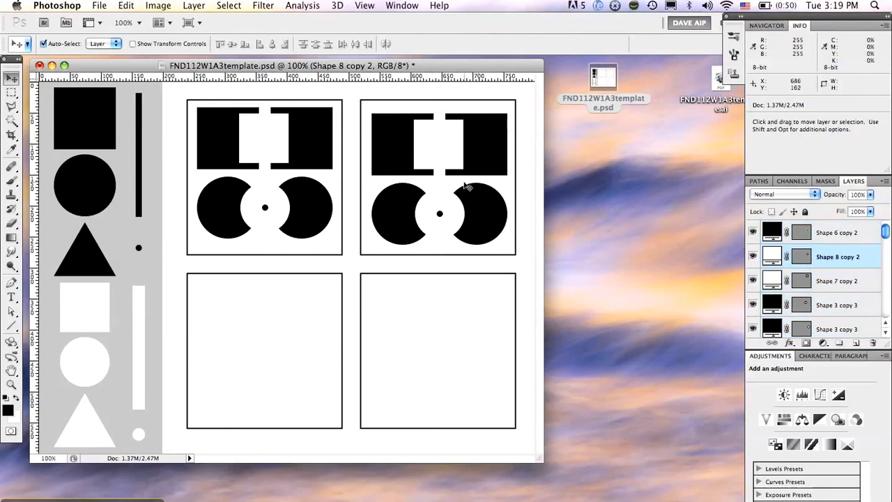
pyautogui.click(837, 281)
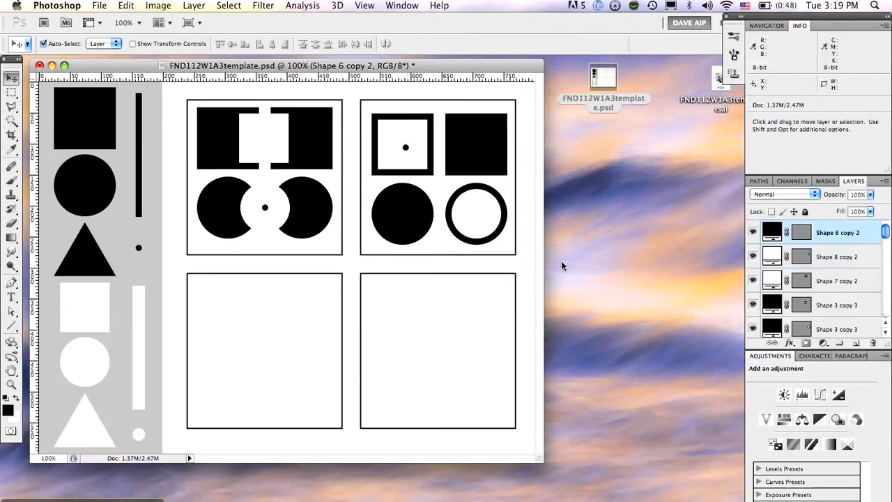
pyautogui.moveTo(445, 250)
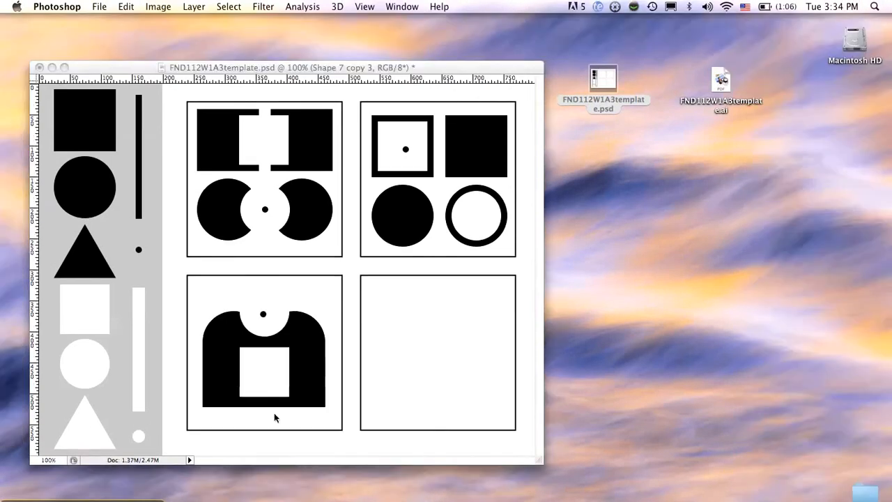
pyautogui.moveTo(227, 324)
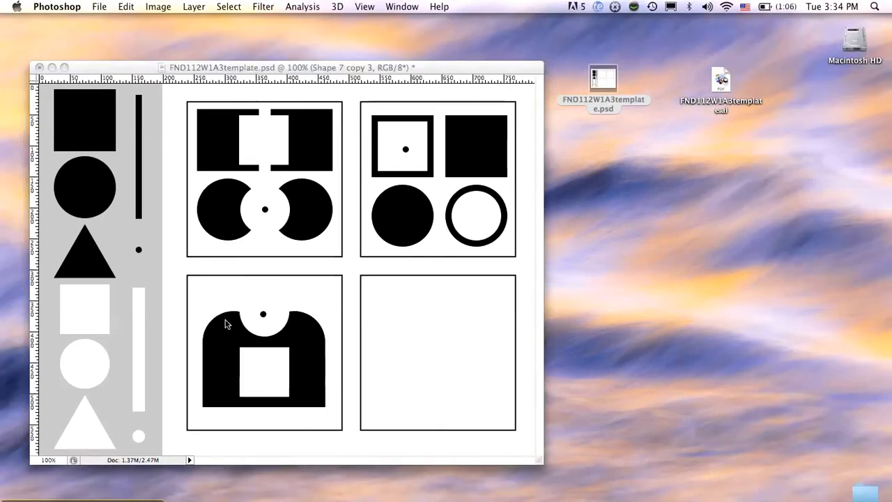
pyautogui.moveTo(270, 333)
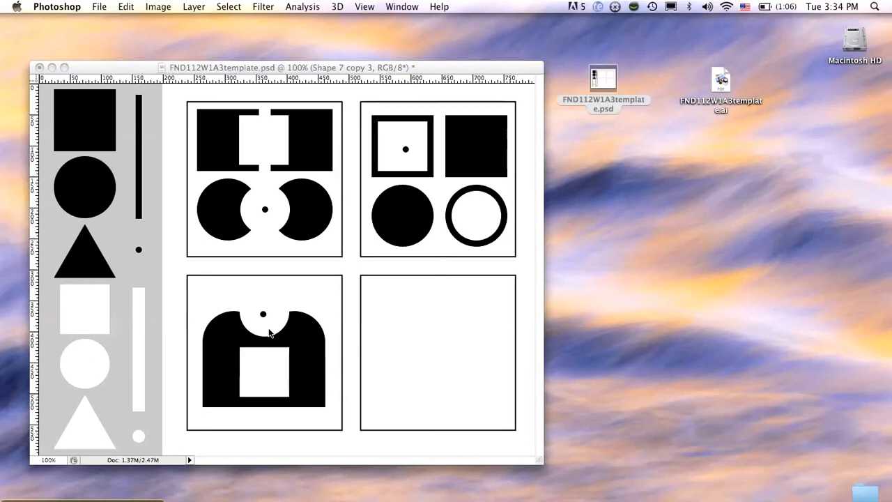
pyautogui.moveTo(284, 346)
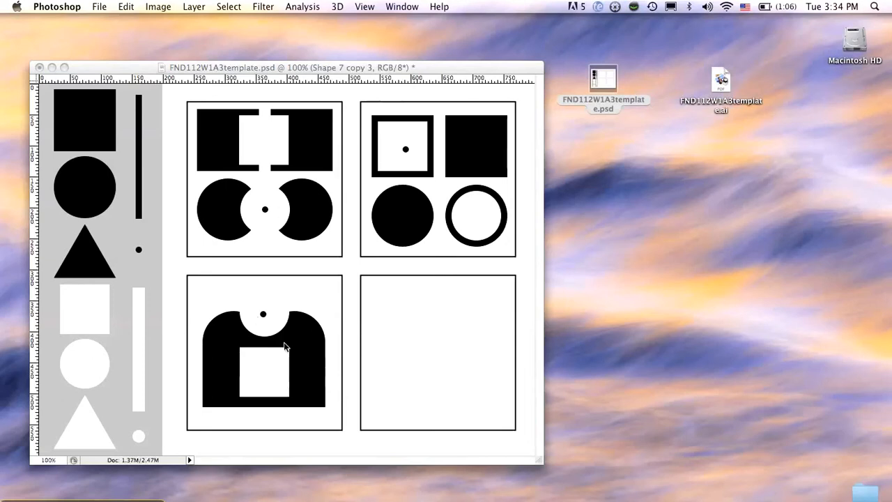
pyautogui.moveTo(271, 374)
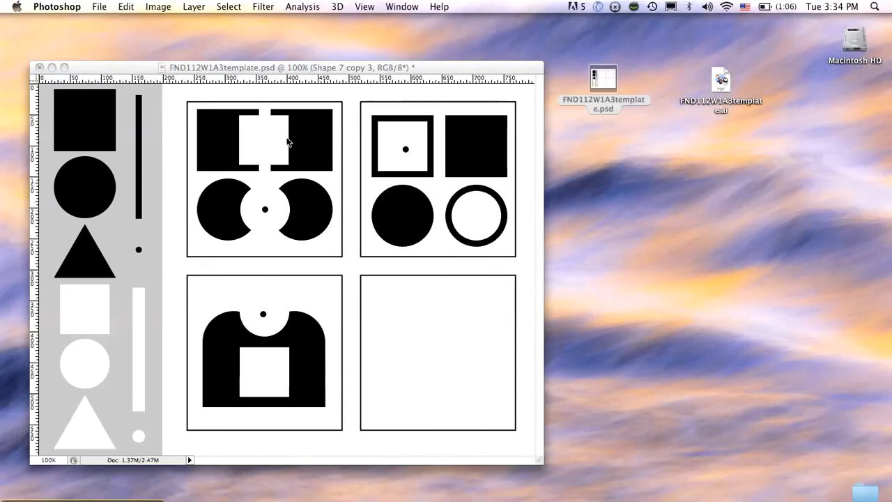
pyautogui.moveTo(265, 156)
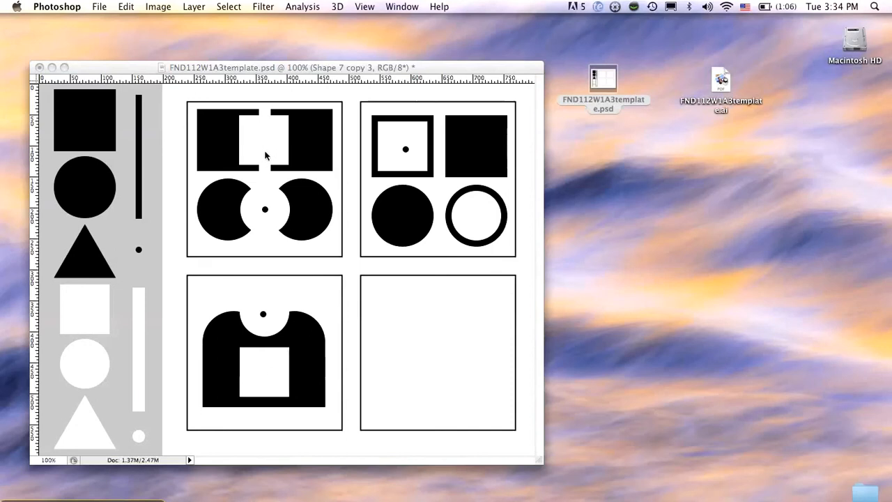
pyautogui.moveTo(248, 150)
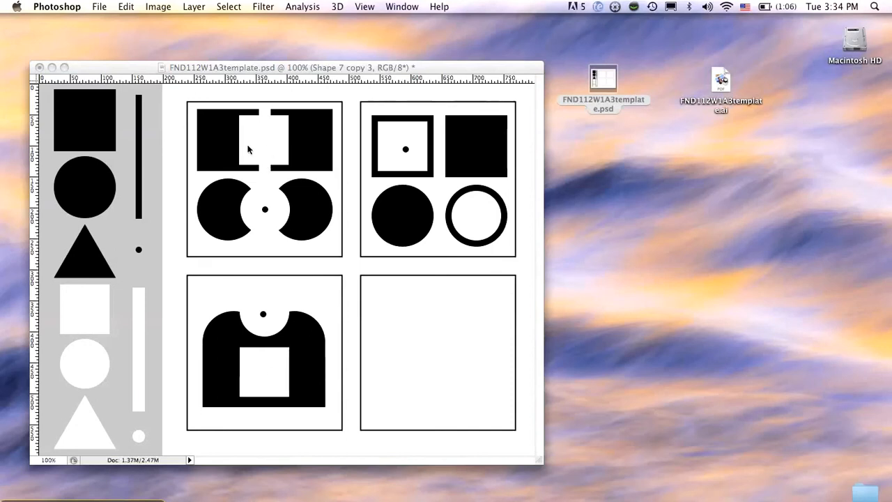
pyautogui.moveTo(258, 237)
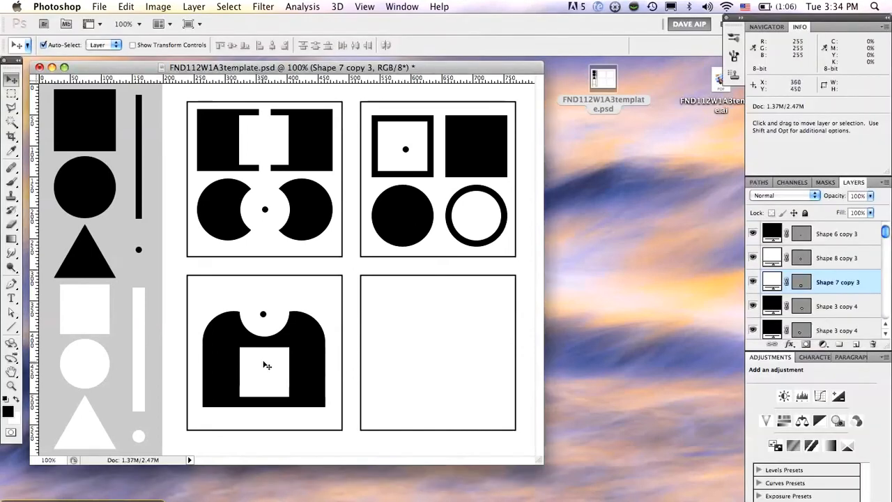
pyautogui.moveTo(260, 369)
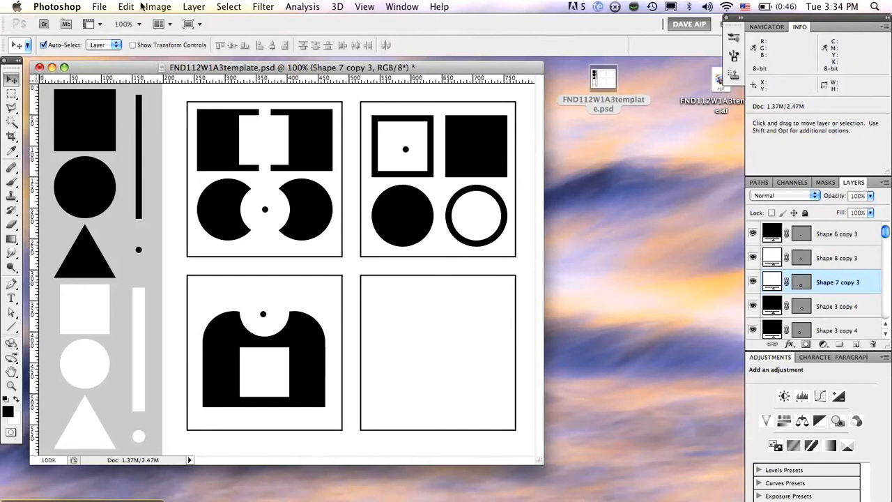
# - Rotate the white square to 45 degrees with Edit > Transform > Rotate and apply
pyautogui.click(126, 6)
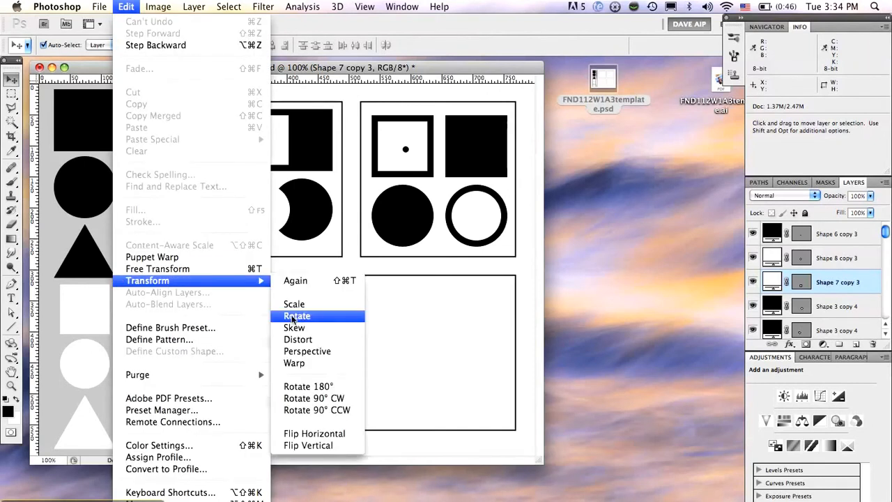
pyautogui.click(297, 315)
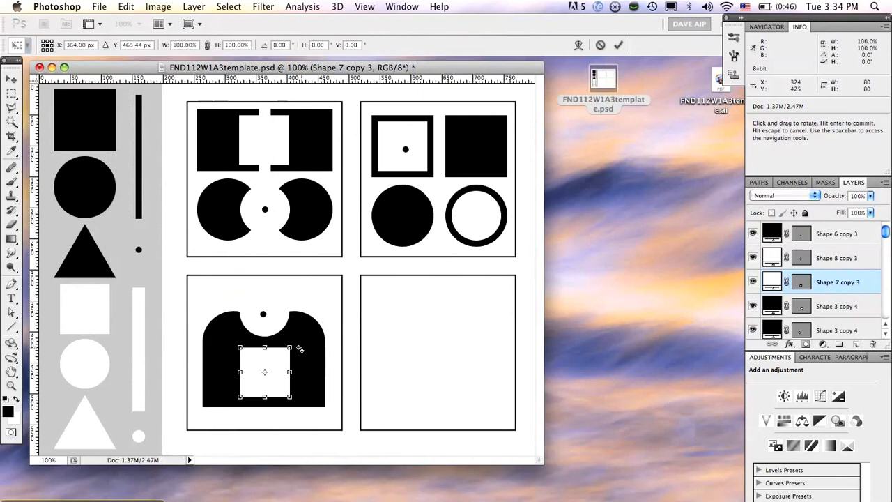
pyautogui.moveTo(289, 346); pyautogui.dragTo(297, 359)
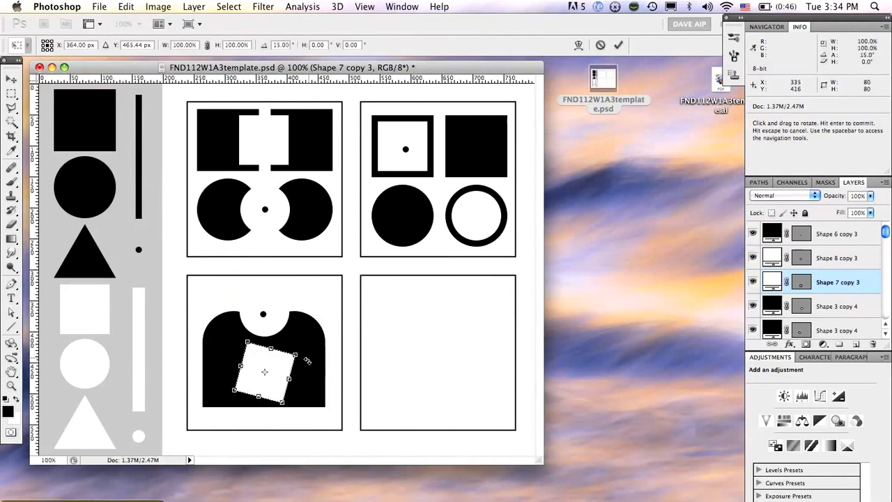
pyautogui.moveTo(300, 359); pyautogui.dragTo(307, 376)
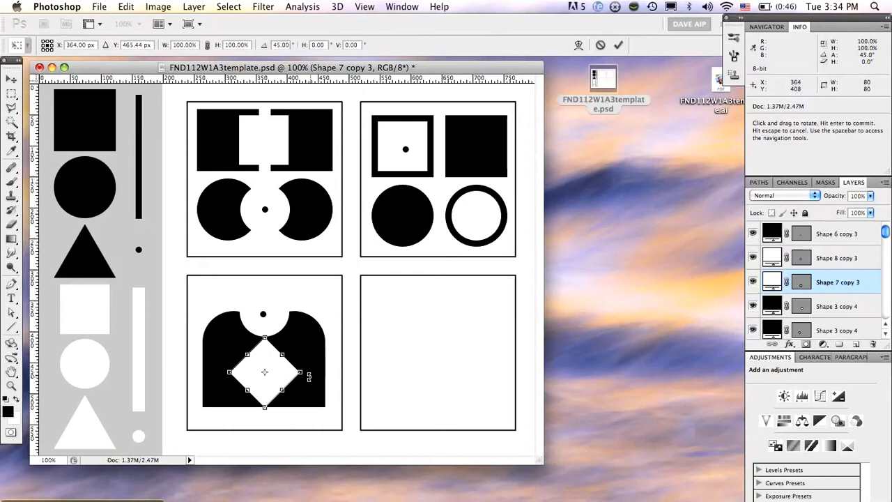
pyautogui.moveTo(300, 376); pyautogui.dragTo(307, 383)
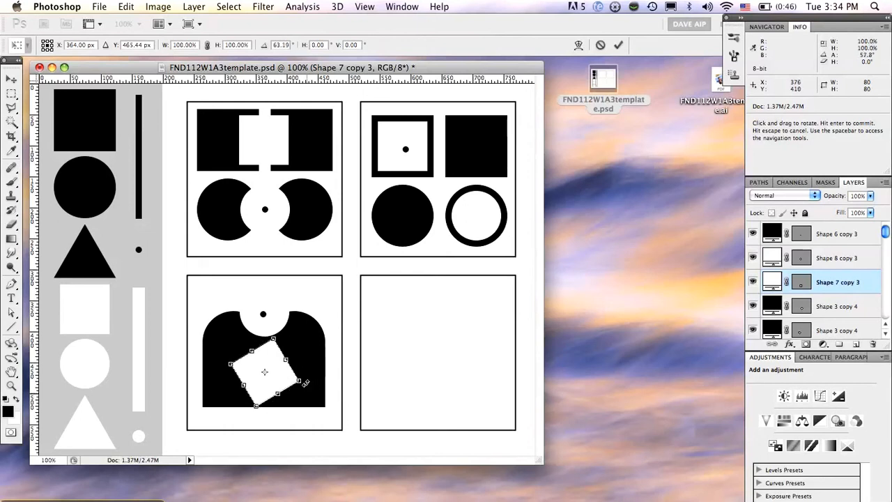
pyautogui.moveTo(306, 382); pyautogui.dragTo(307, 376)
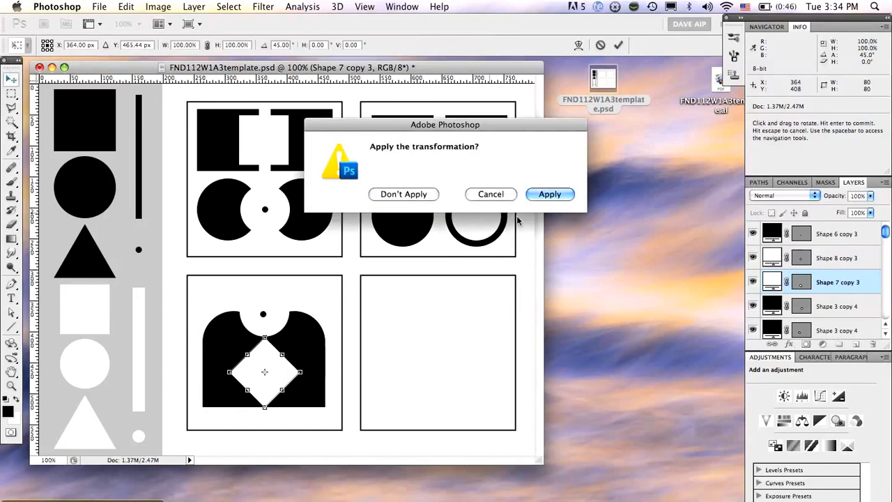
pyautogui.moveTo(437, 173)
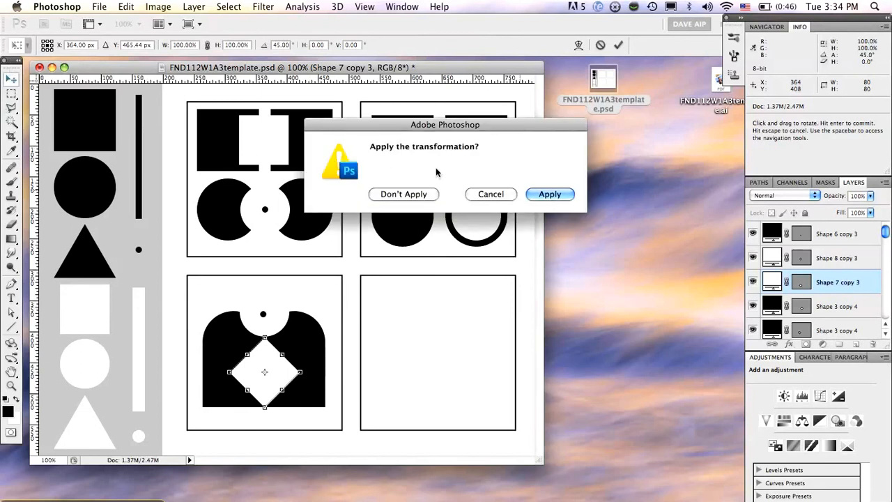
pyautogui.click(550, 194)
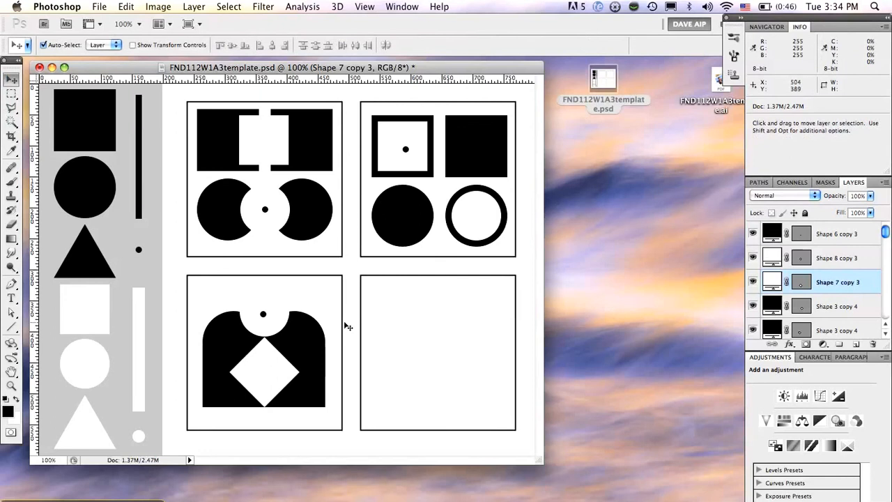
pyautogui.moveTo(240, 231)
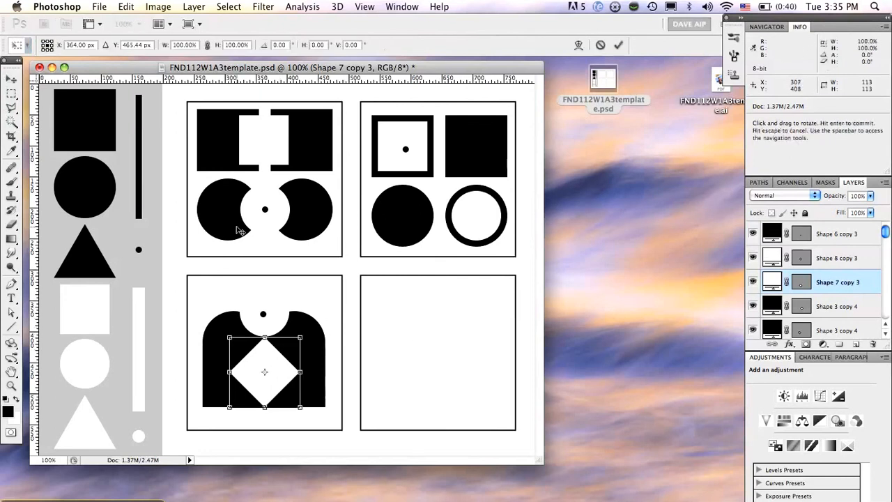
pyautogui.moveTo(249, 326)
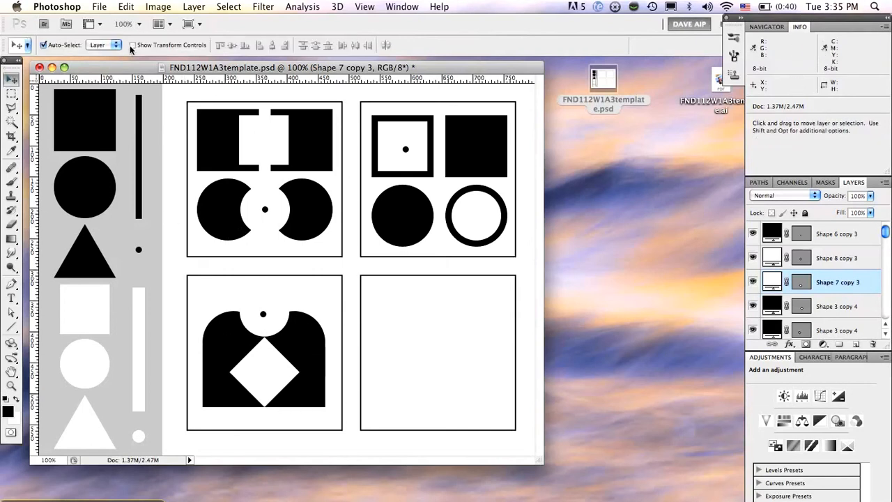
pyautogui.moveTo(143, 47)
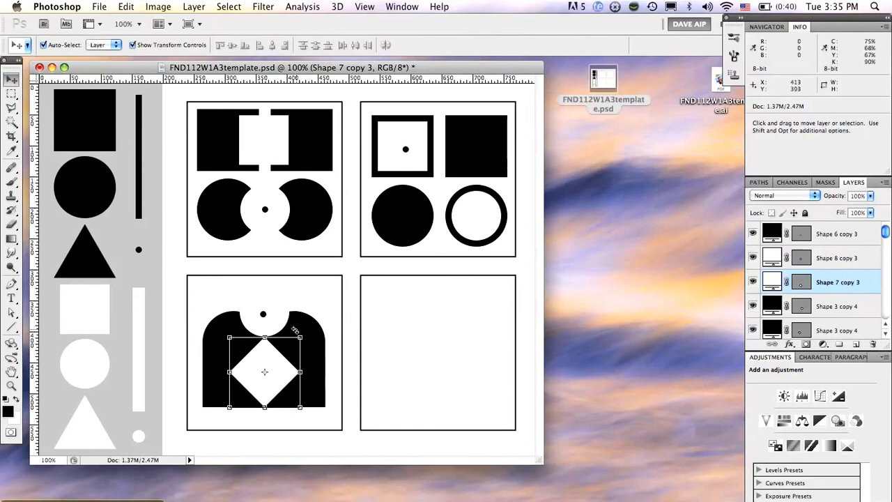
pyautogui.moveTo(284, 233)
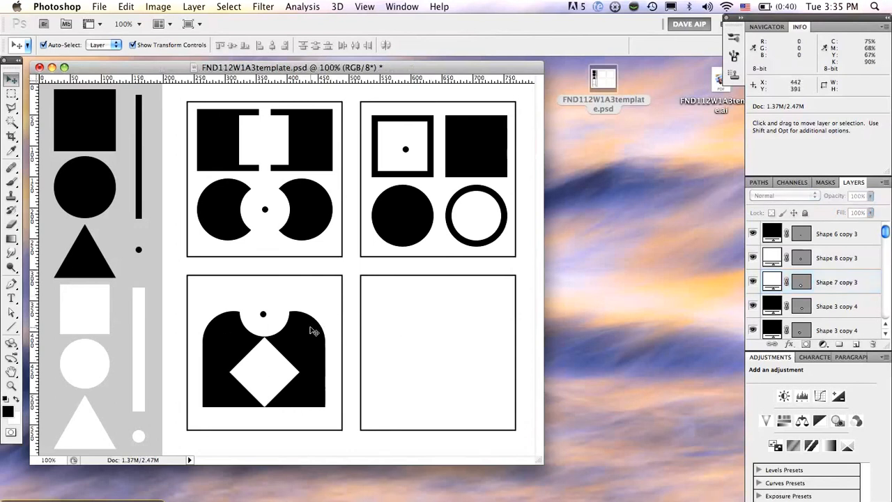
# - Select the diamond area in the bottom-left panel and activate the black square copy layer
pyautogui.click(294, 342)
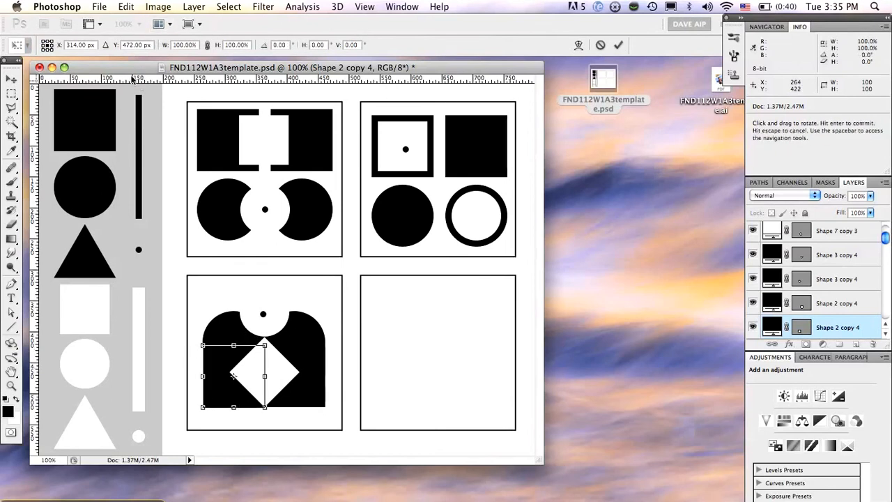
pyautogui.click(11, 80)
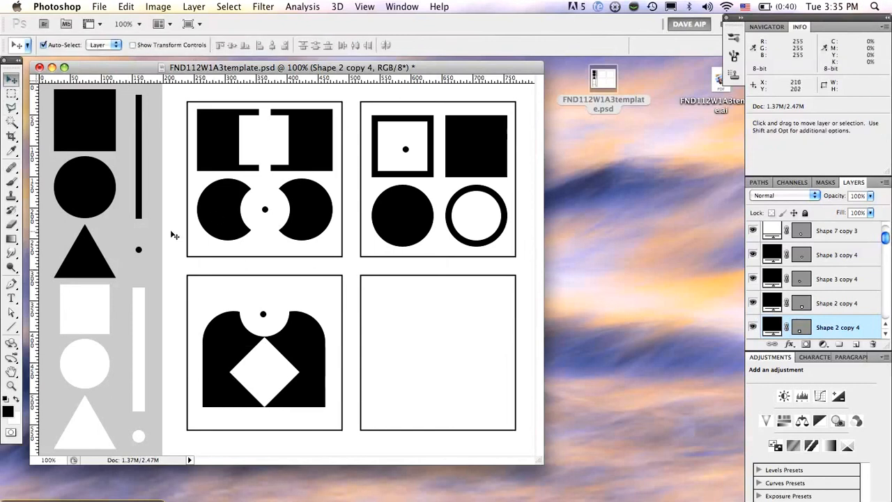
pyautogui.moveTo(268, 356)
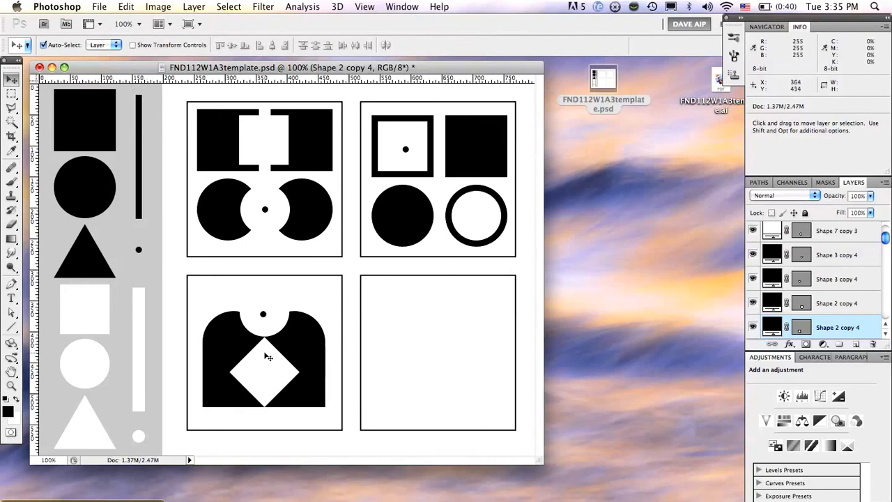
pyautogui.moveTo(336, 383)
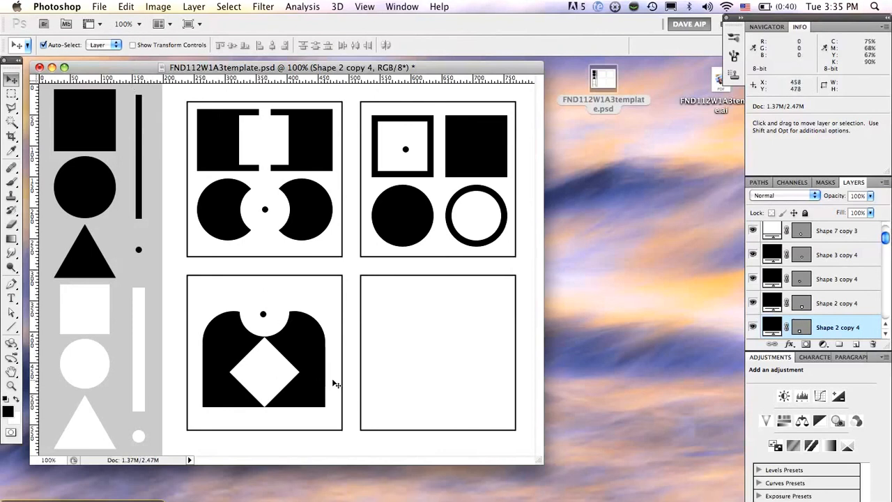
pyautogui.moveTo(391, 375)
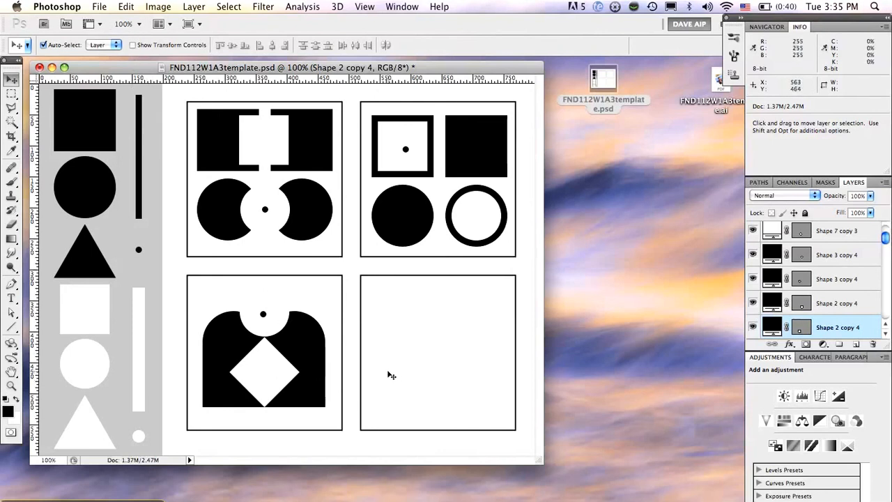
pyautogui.moveTo(193, 287)
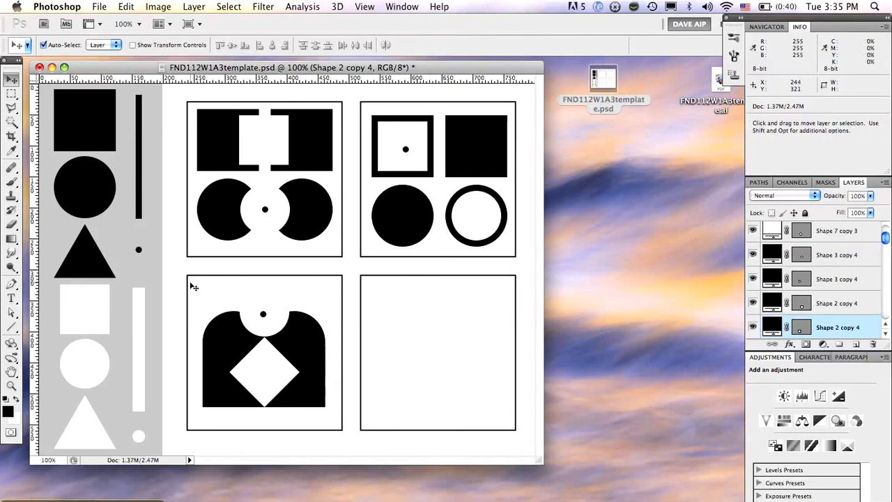
pyautogui.moveTo(194, 286)
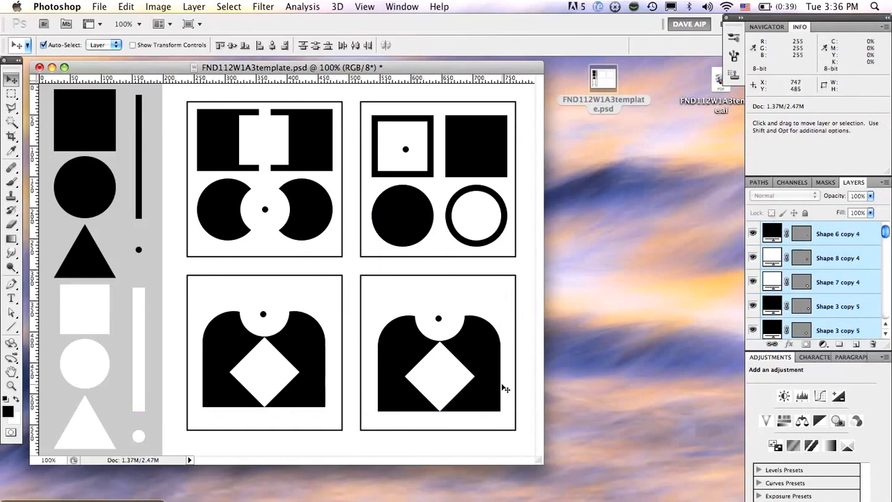
pyautogui.moveTo(450, 363)
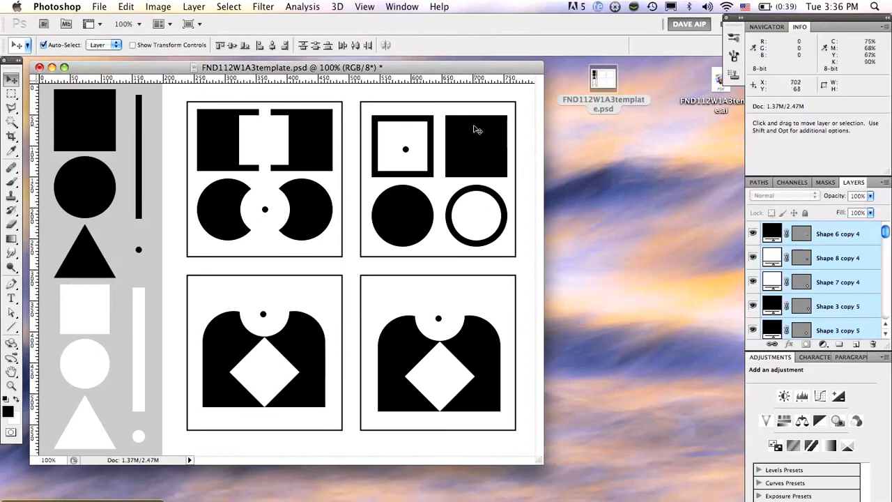
pyautogui.moveTo(411, 353)
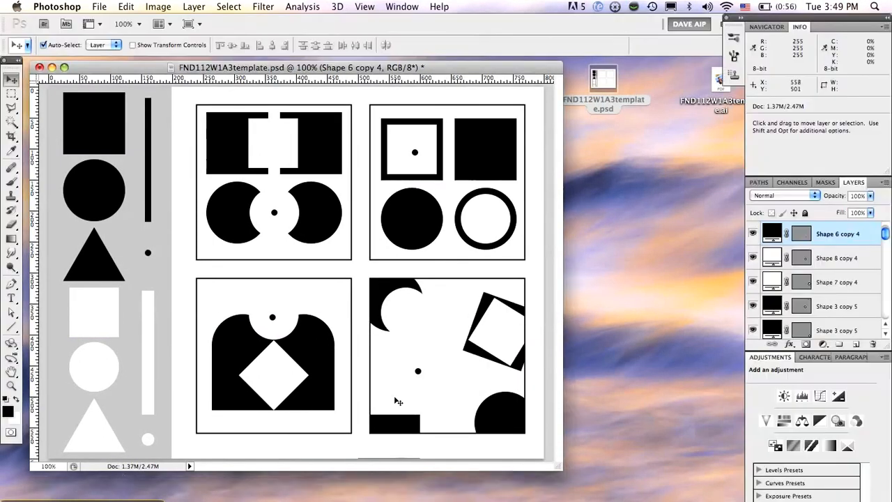
pyautogui.moveTo(436, 359)
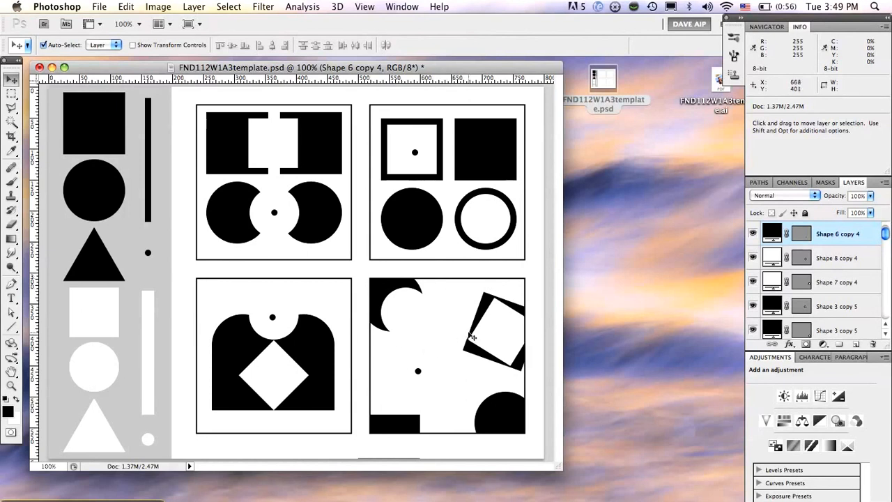
pyautogui.moveTo(508, 387)
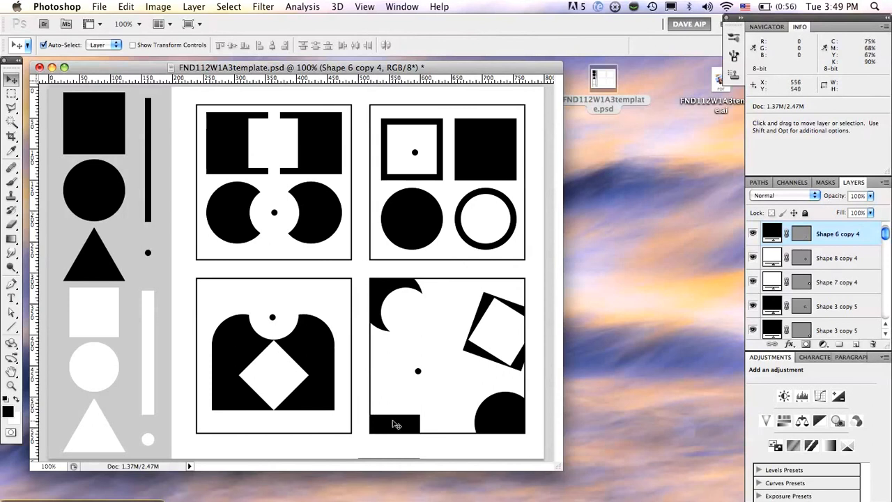
pyautogui.moveTo(528, 336)
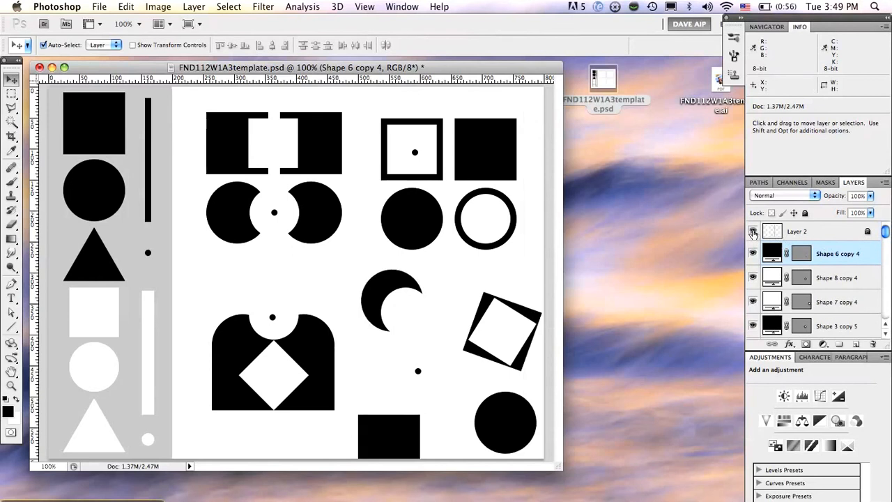
pyautogui.click(797, 231)
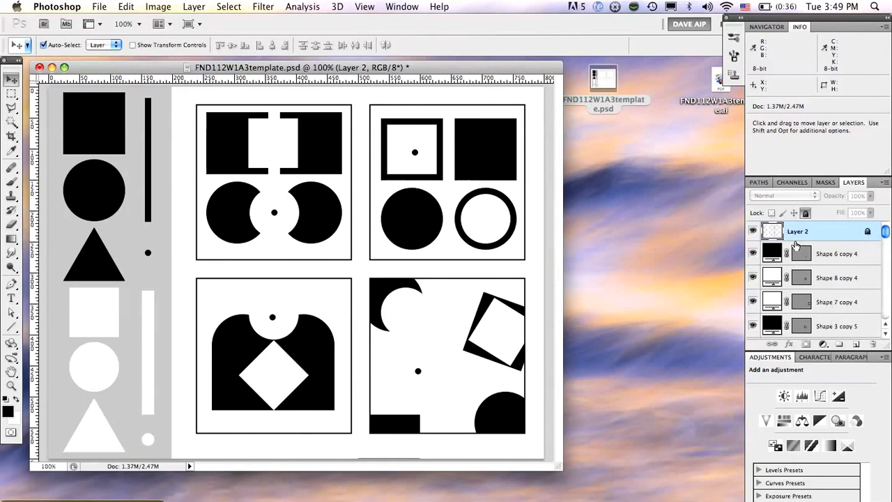
pyautogui.moveTo(816, 234)
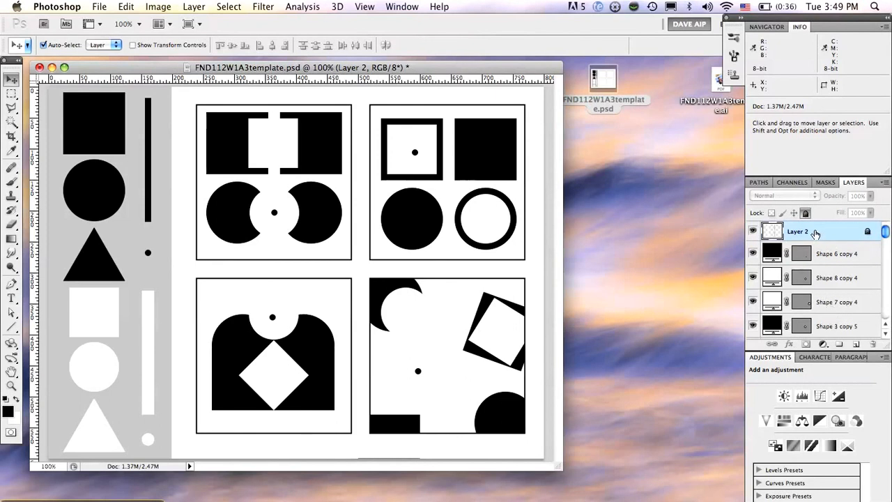
pyautogui.moveTo(797, 231); pyautogui.dragTo(797, 279)
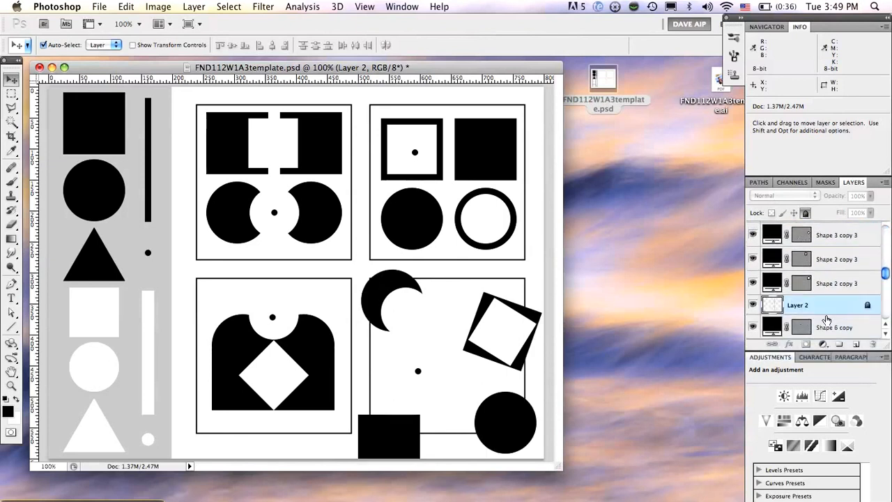
pyautogui.moveTo(823, 311)
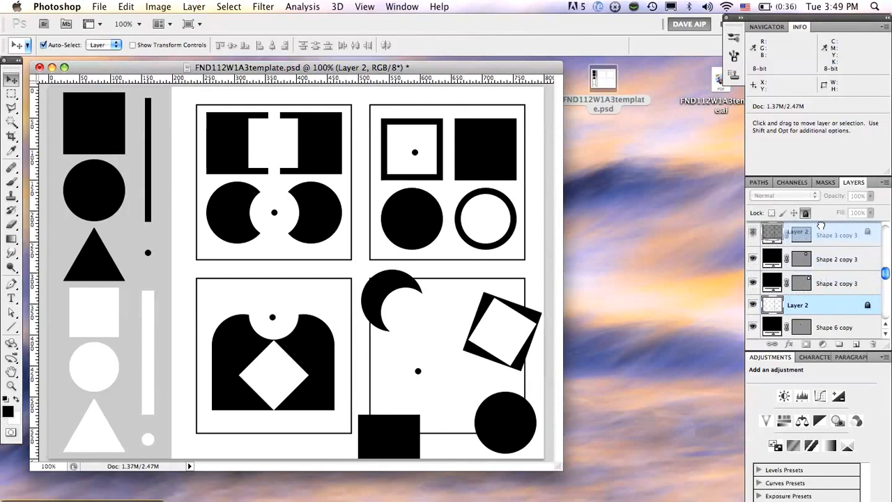
pyautogui.scroll(-3)
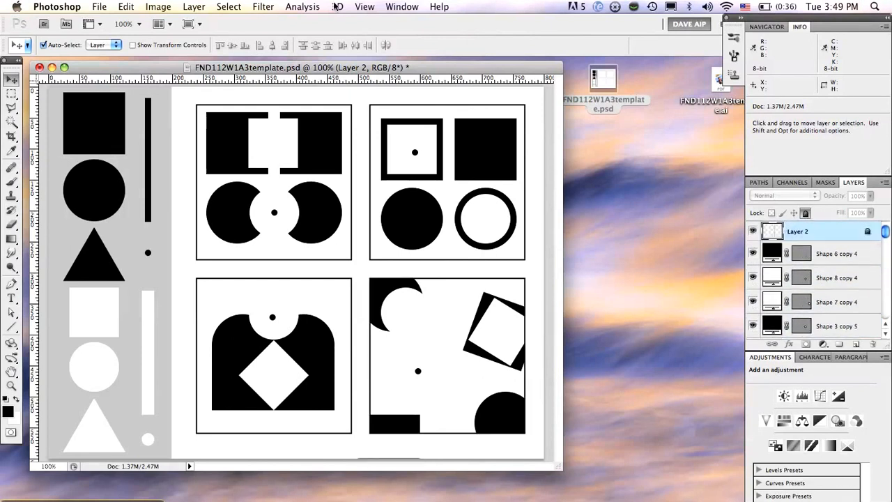
# - Show the Layer > Arrange stacking options
pyautogui.click(194, 7)
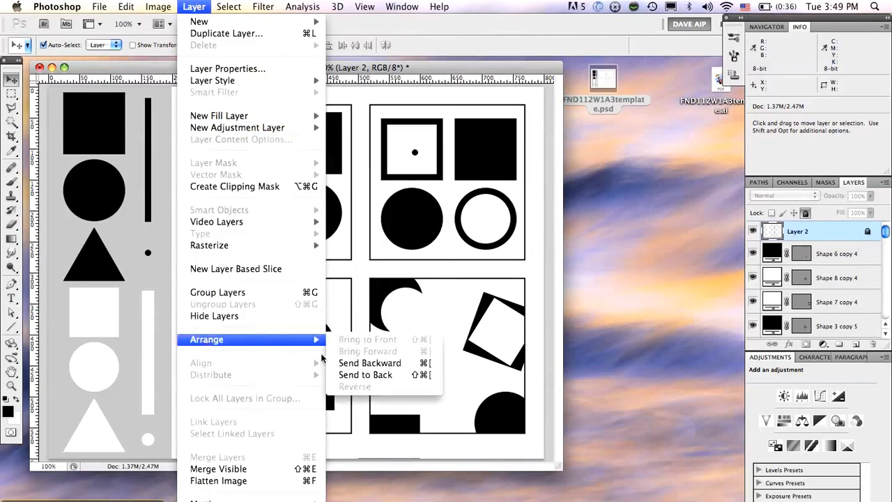
pyautogui.moveTo(361, 347)
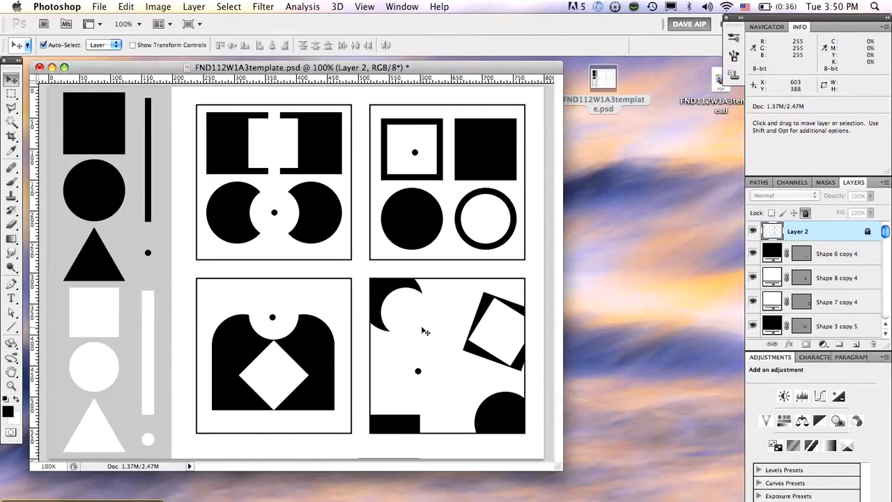
pyautogui.moveTo(887, 251)
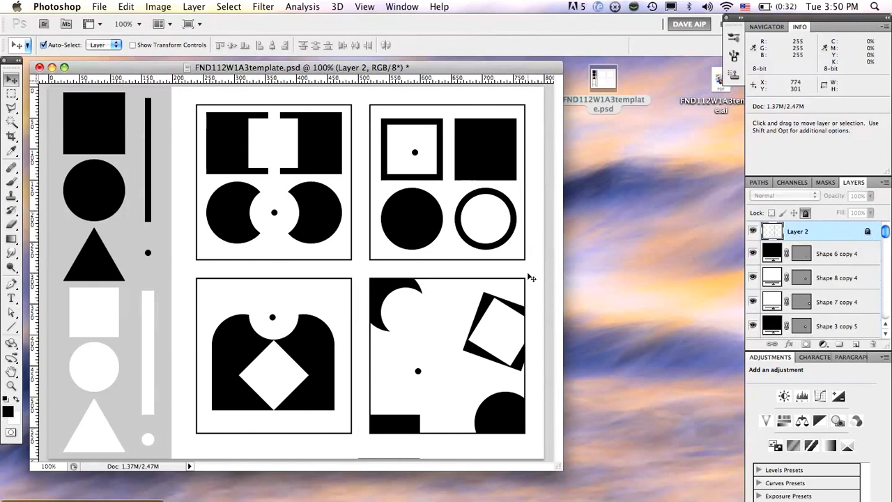
pyautogui.moveTo(469, 277)
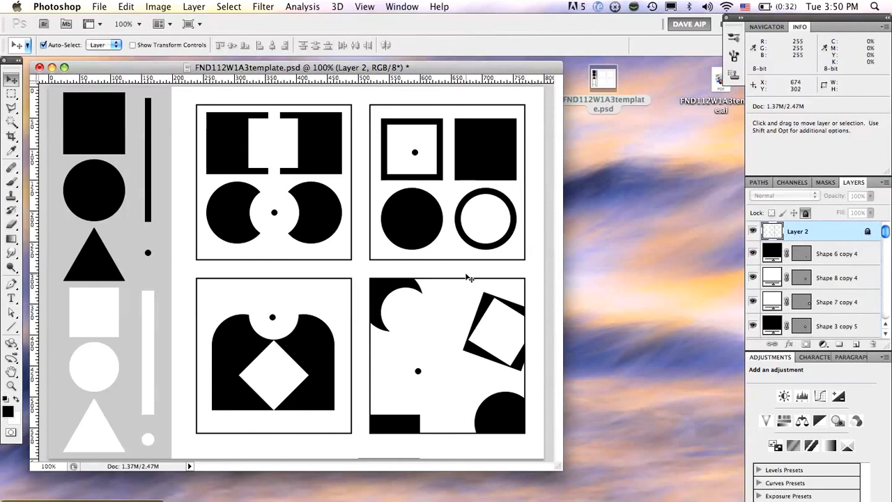
pyautogui.moveTo(453, 377)
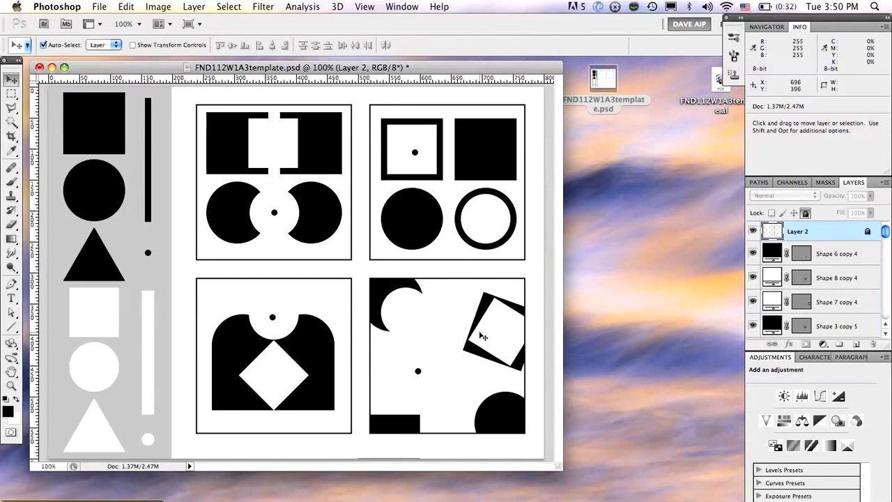
pyautogui.moveTo(458, 314)
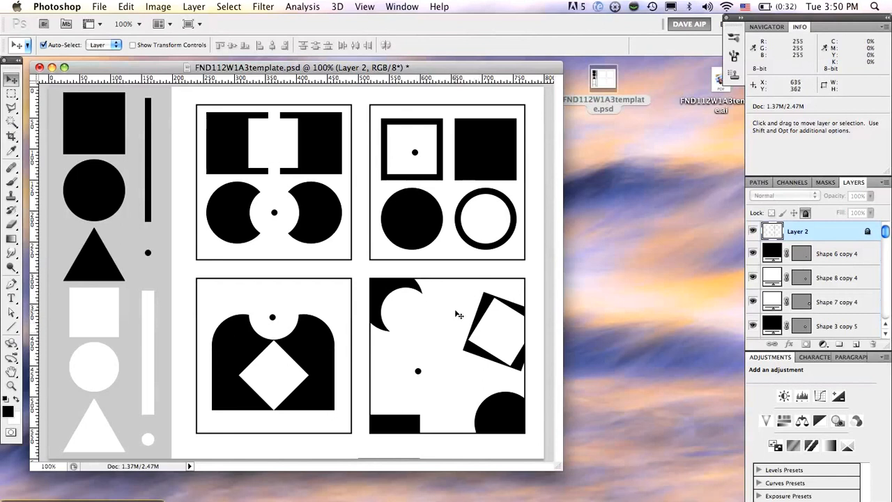
pyautogui.moveTo(461, 418)
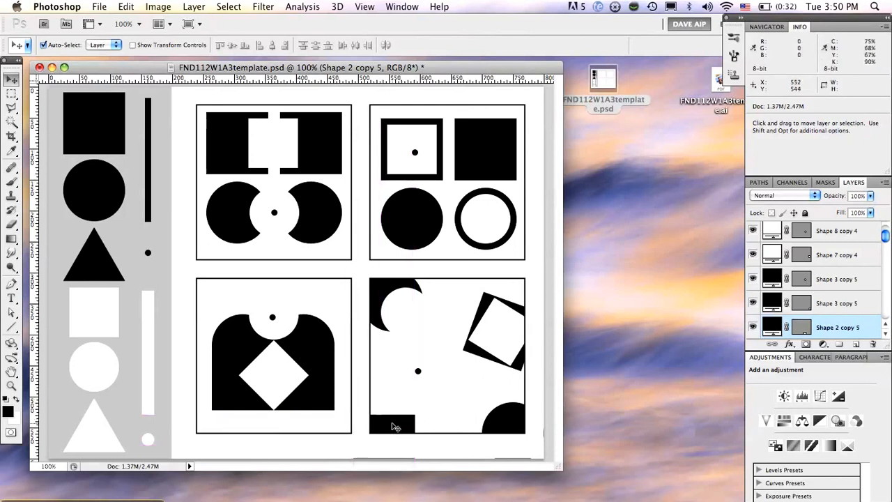
pyautogui.moveTo(427, 294)
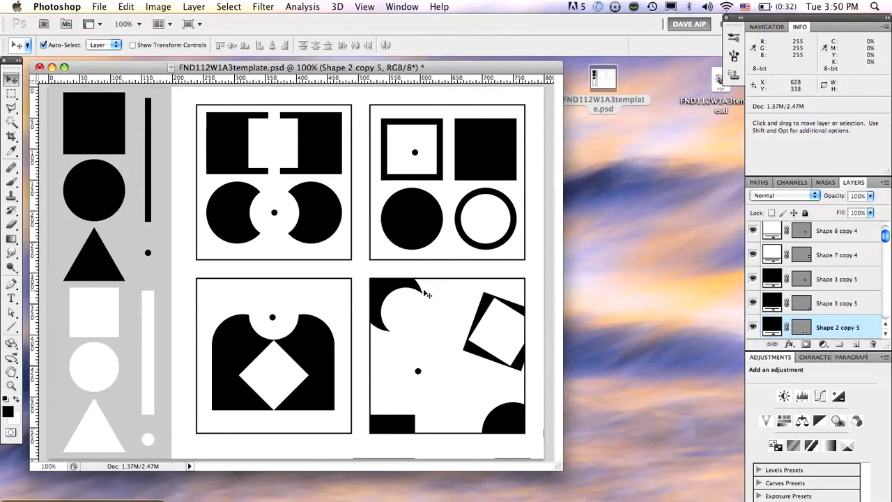
pyautogui.moveTo(352, 304)
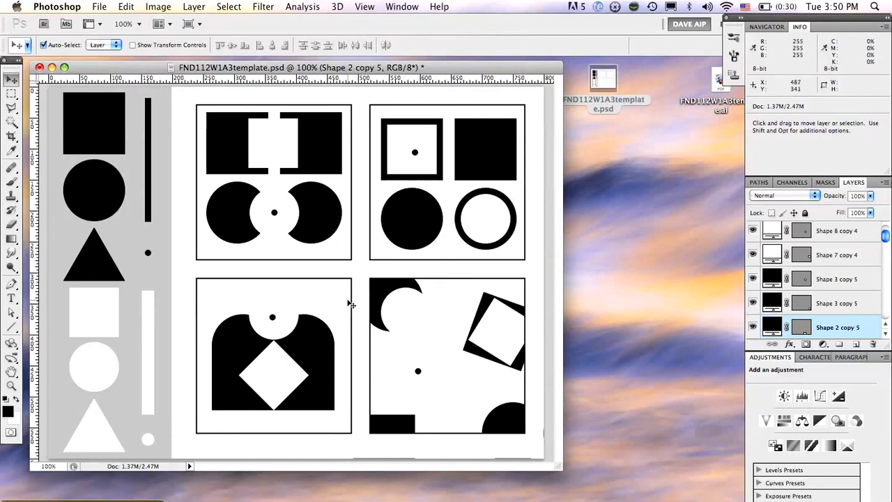
pyautogui.moveTo(453, 202)
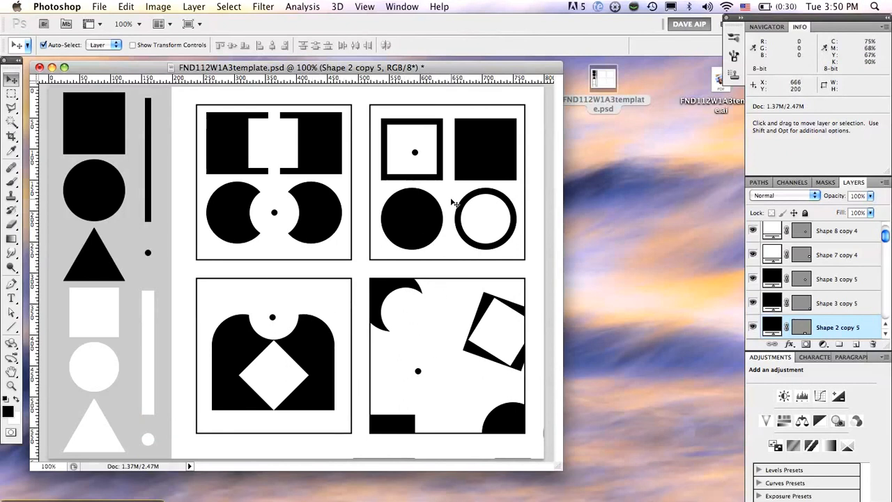
pyautogui.moveTo(406, 297)
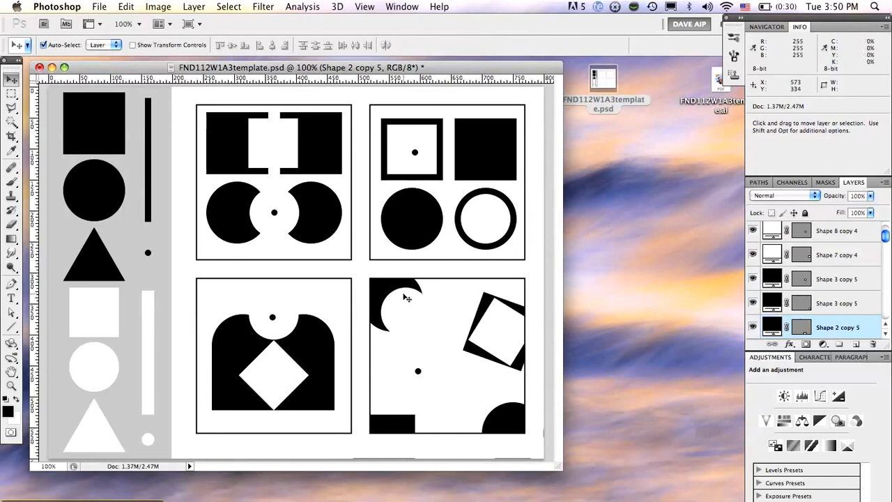
pyautogui.moveTo(420, 302)
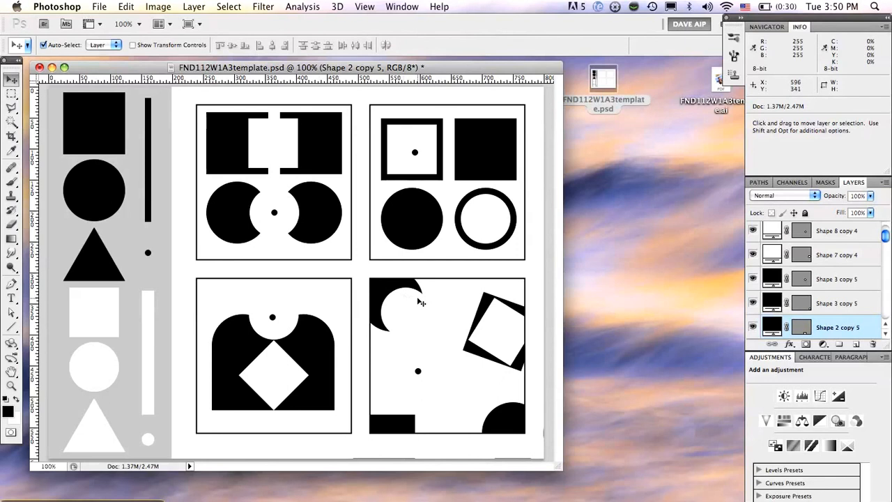
# - Save the file as lastname_firstname_w1a3 in Photoshop format on the Desktop
pyautogui.click(99, 7)
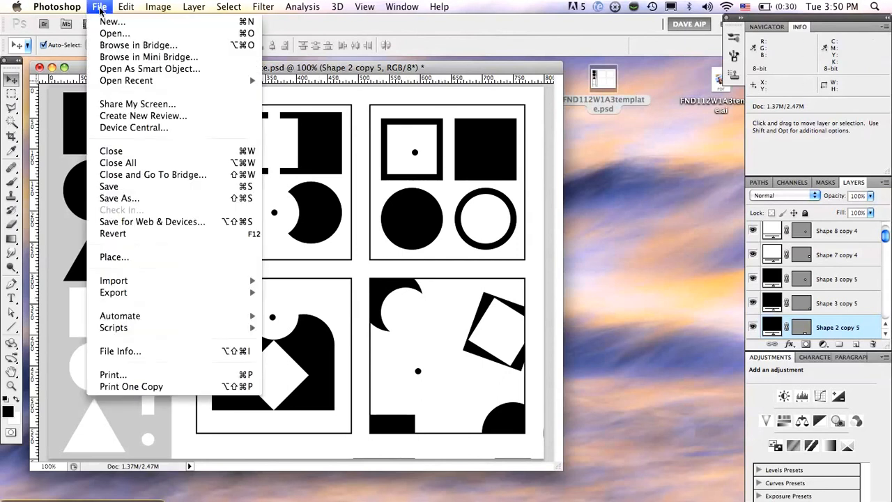
pyautogui.moveTo(119, 198)
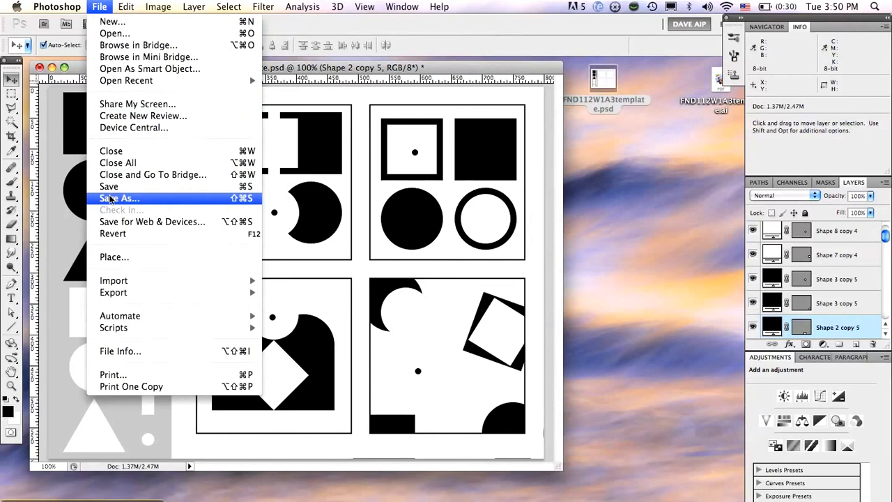
pyautogui.click(119, 198)
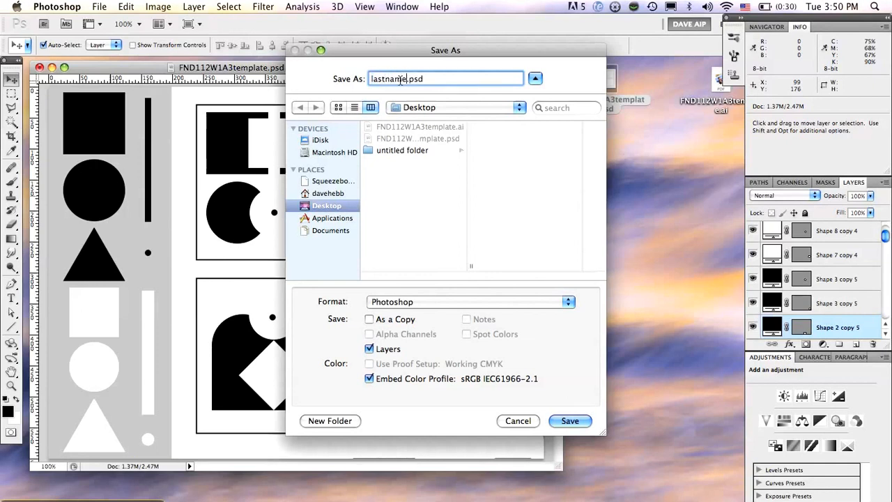
pyautogui.write('_first')
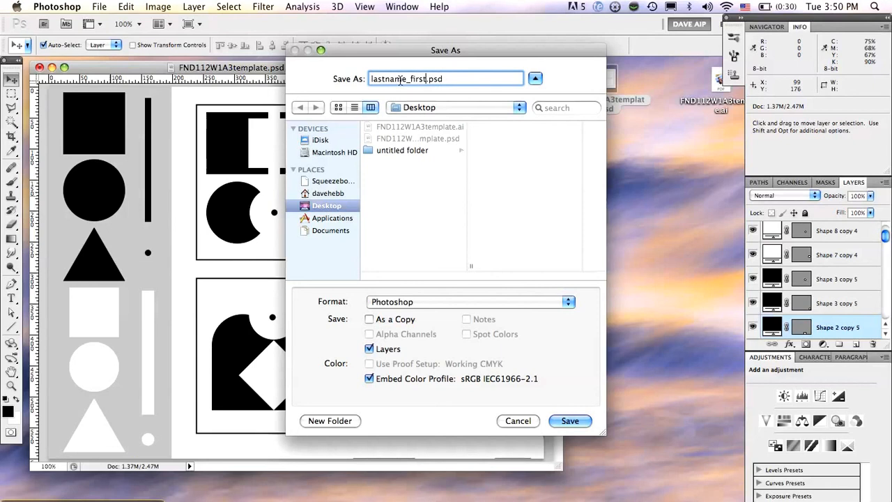
pyautogui.write('nam')
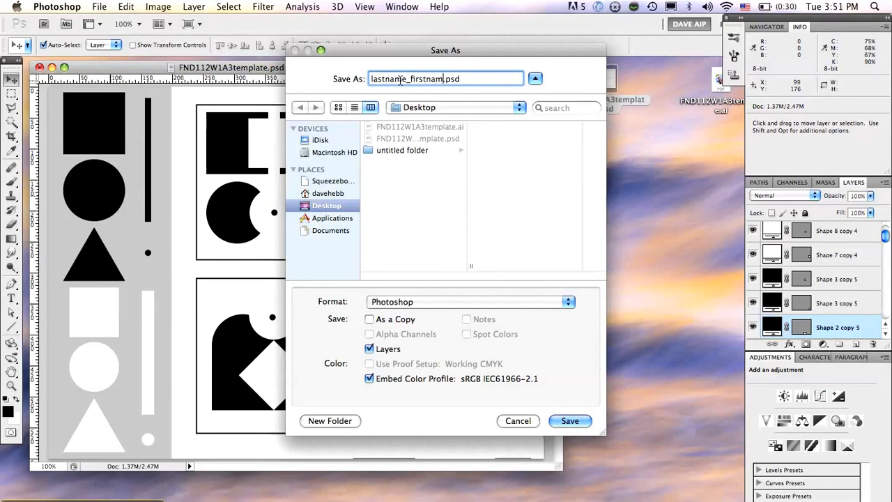
pyautogui.write('e_')
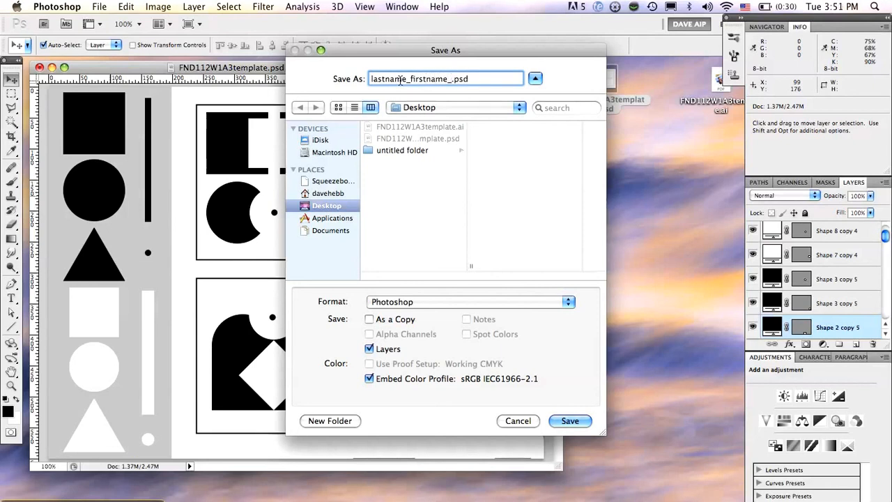
pyautogui.write('w')
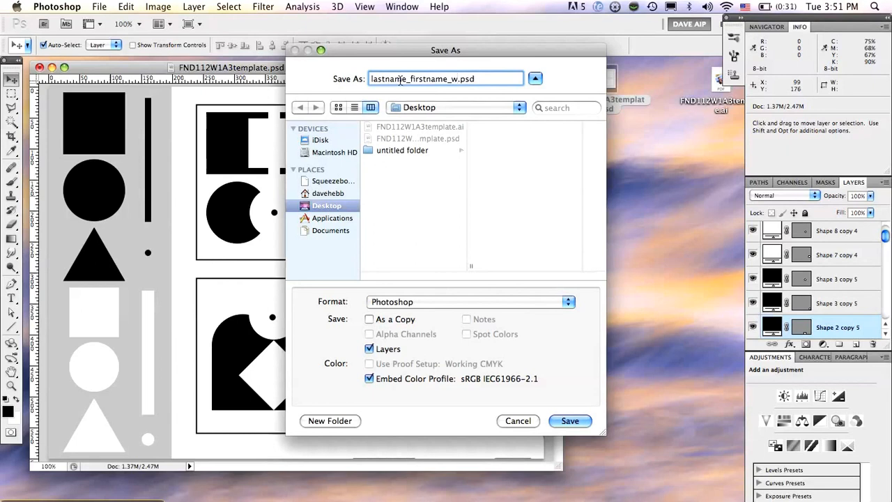
pyautogui.write('1a3')
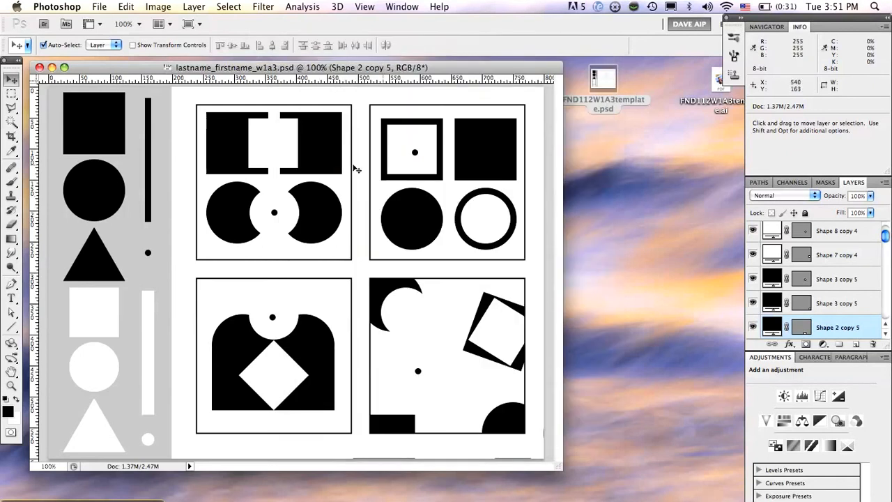
pyautogui.moveTo(663, 166)
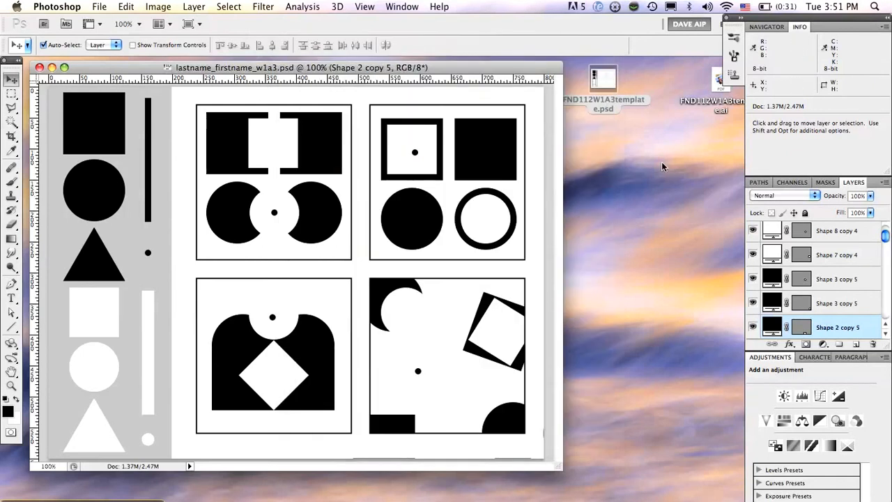
pyautogui.moveTo(849, 255)
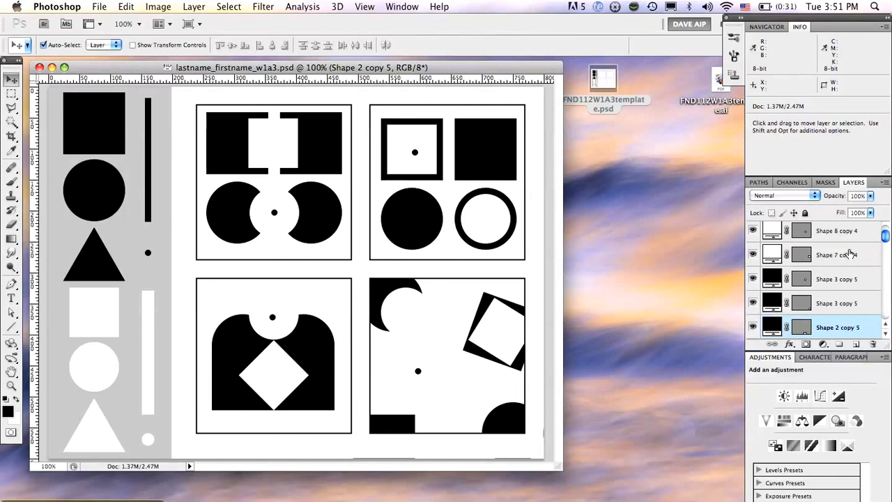
pyautogui.moveTo(319, 235)
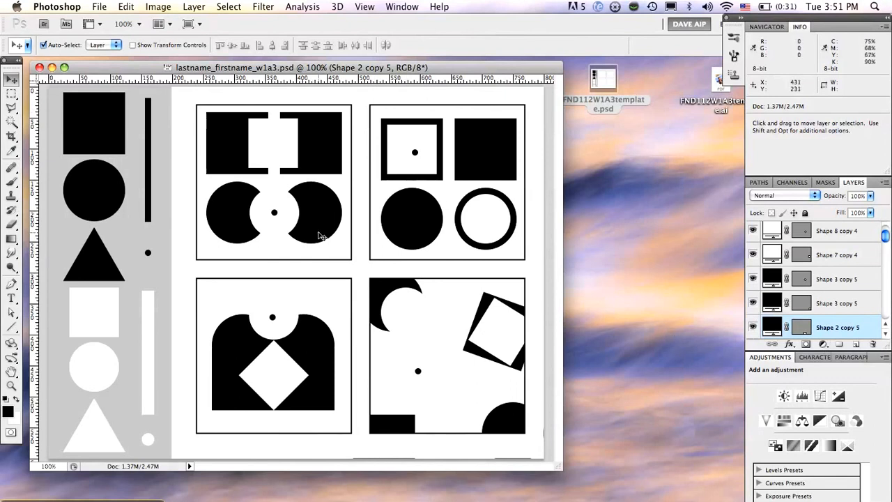
pyautogui.moveTo(323, 225)
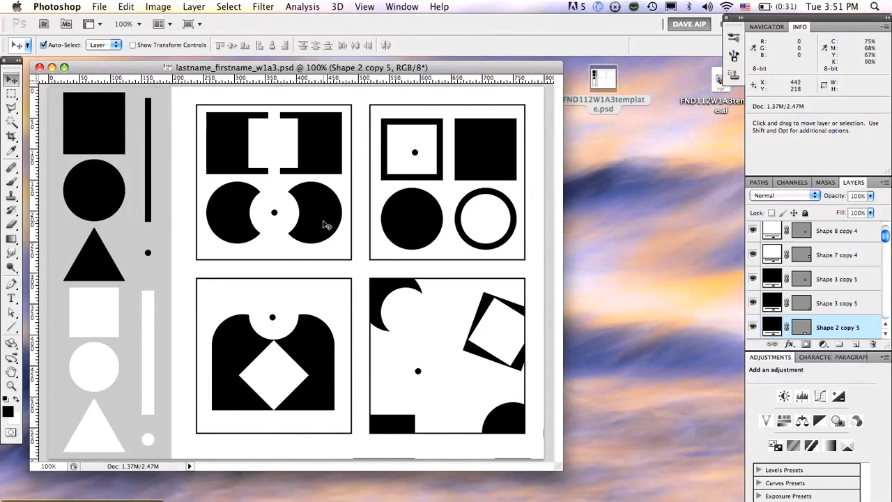
pyautogui.moveTo(342, 227)
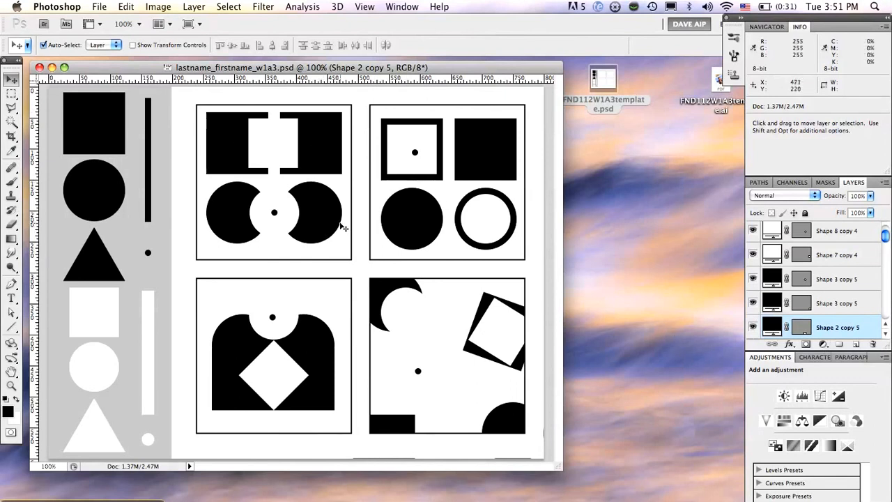
pyautogui.moveTo(342, 226)
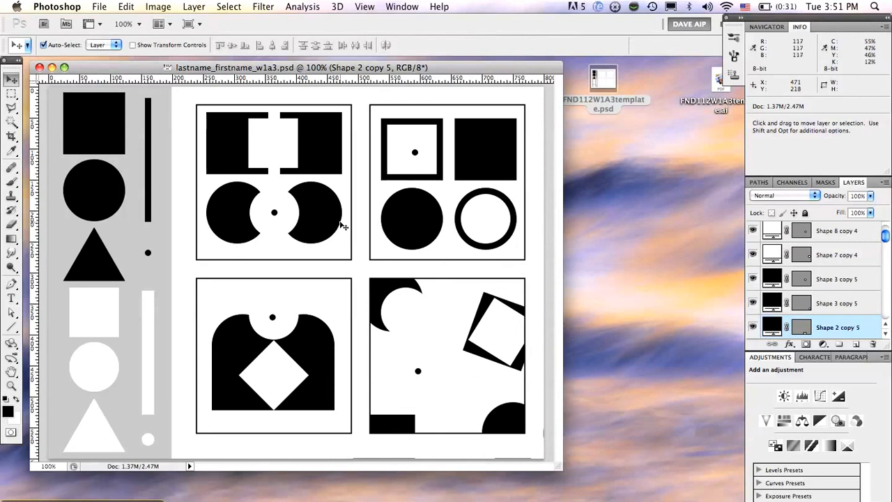
pyautogui.moveTo(300, 188)
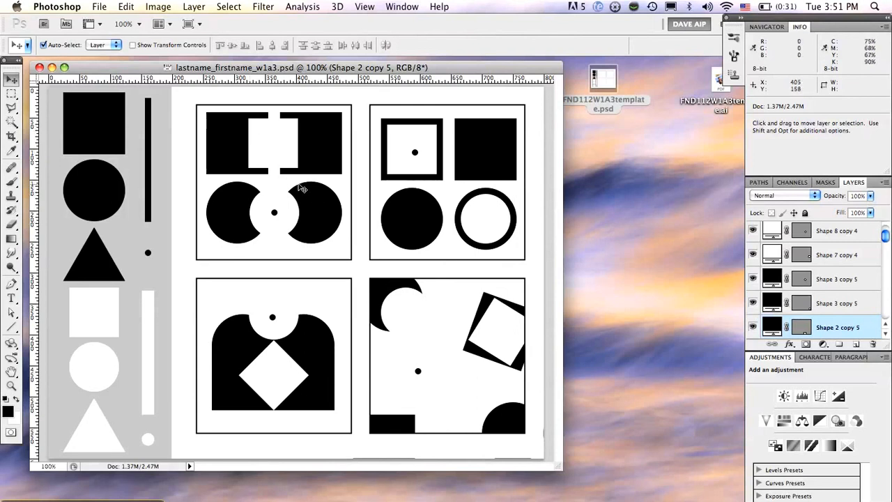
pyautogui.moveTo(302, 228)
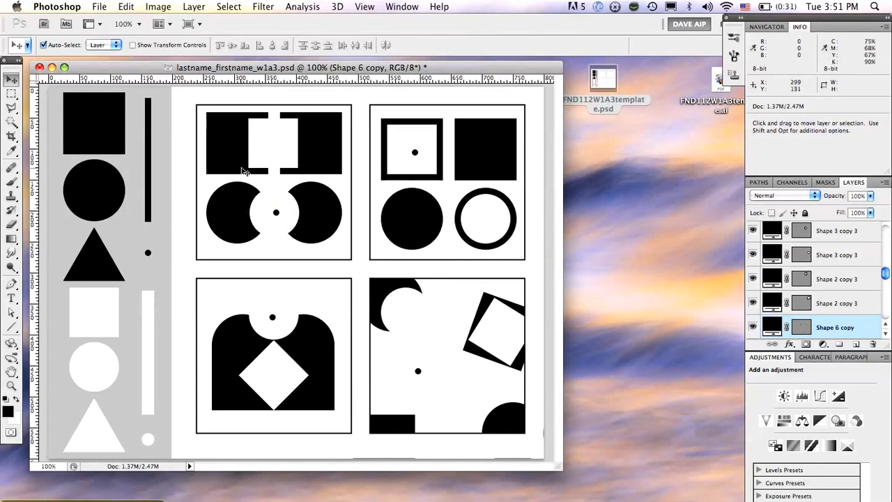
pyautogui.click(99, 7)
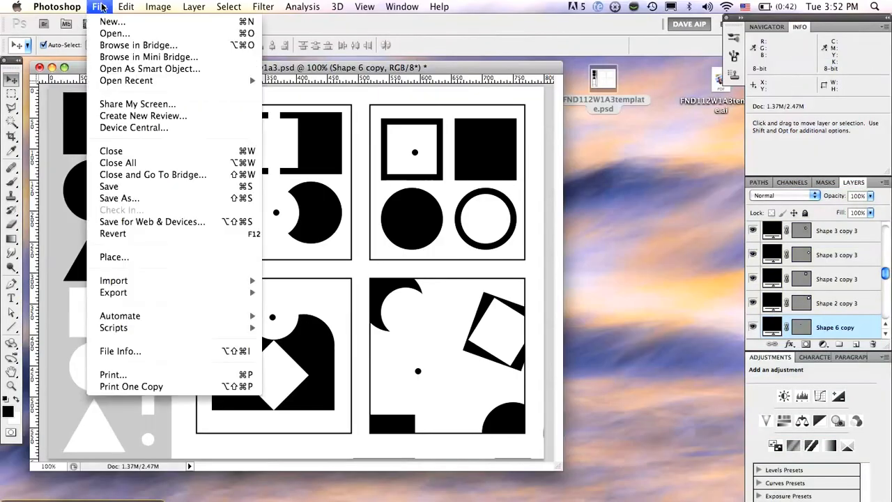
pyautogui.moveTo(152, 222)
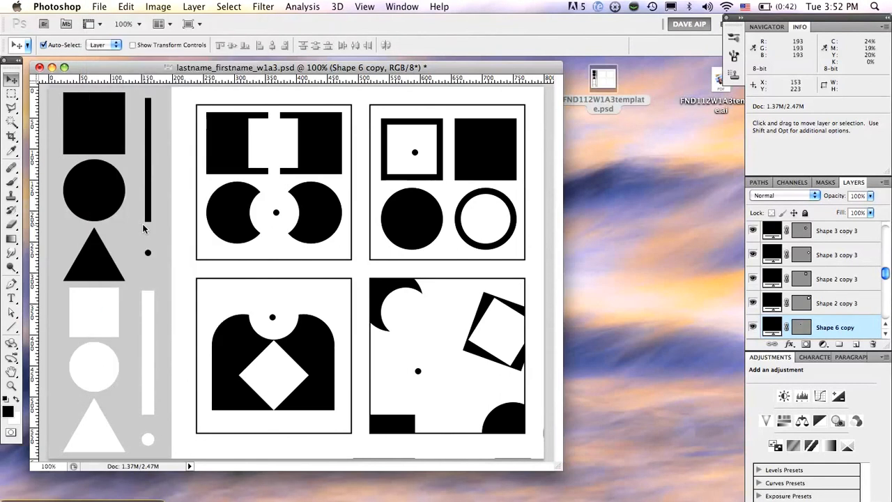
# - In Save for Web & Devices, choose JPEG High, then JPEG Maximum at quality 100
pyautogui.click(99, 7)
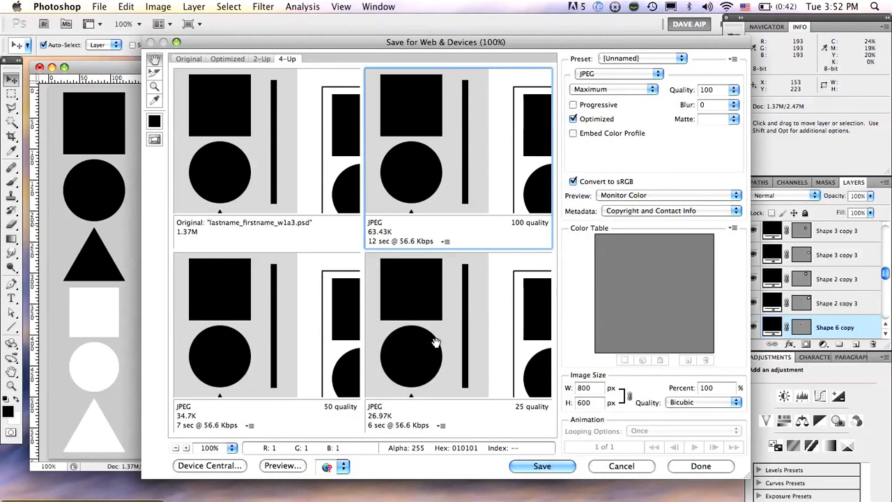
pyautogui.moveTo(636, 66)
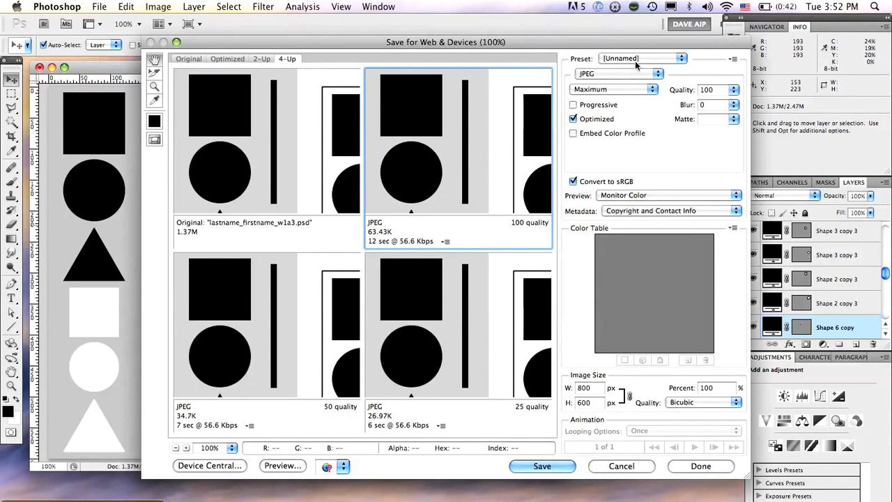
pyautogui.click(681, 57)
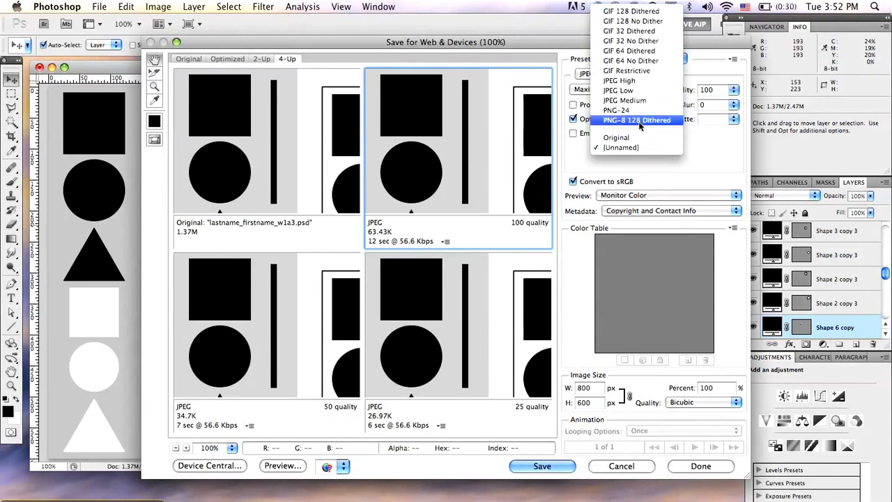
pyautogui.click(619, 80)
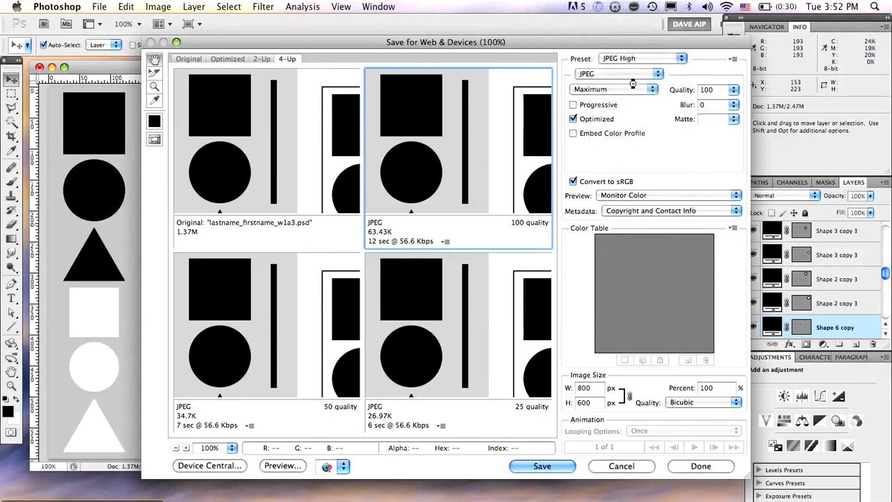
pyautogui.click(614, 89)
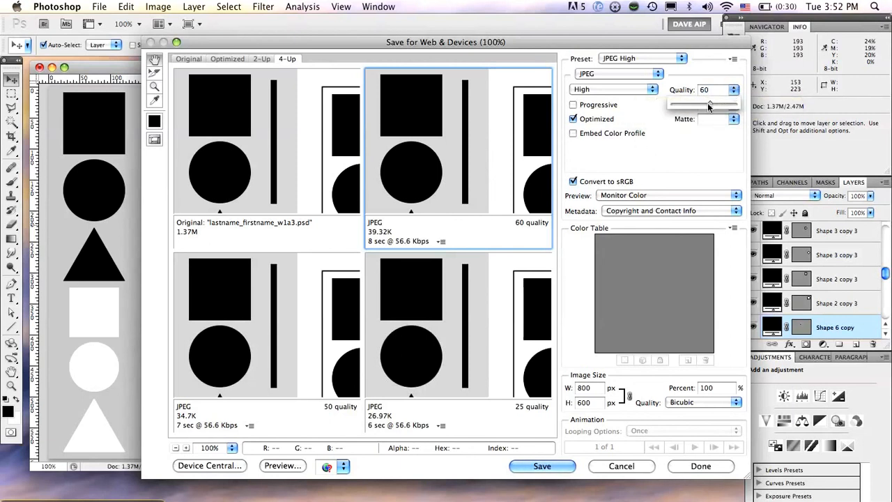
pyautogui.moveTo(686, 102); pyautogui.dragTo(735, 102)
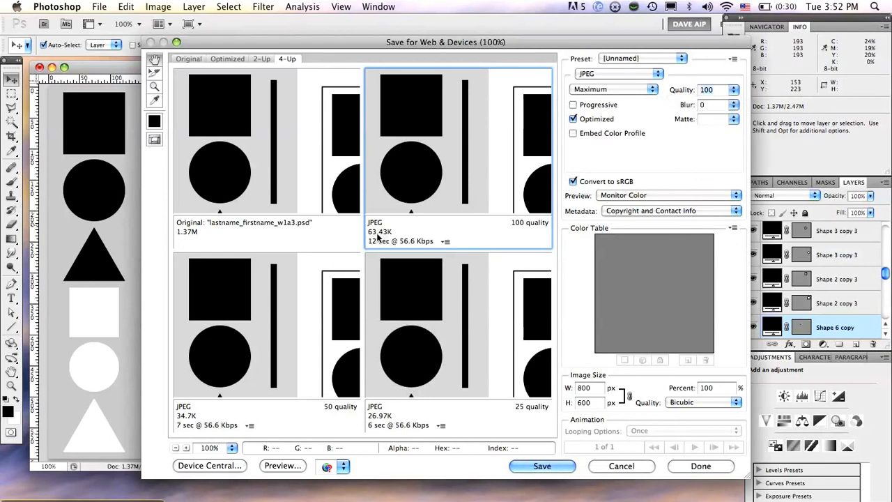
pyautogui.moveTo(497, 240)
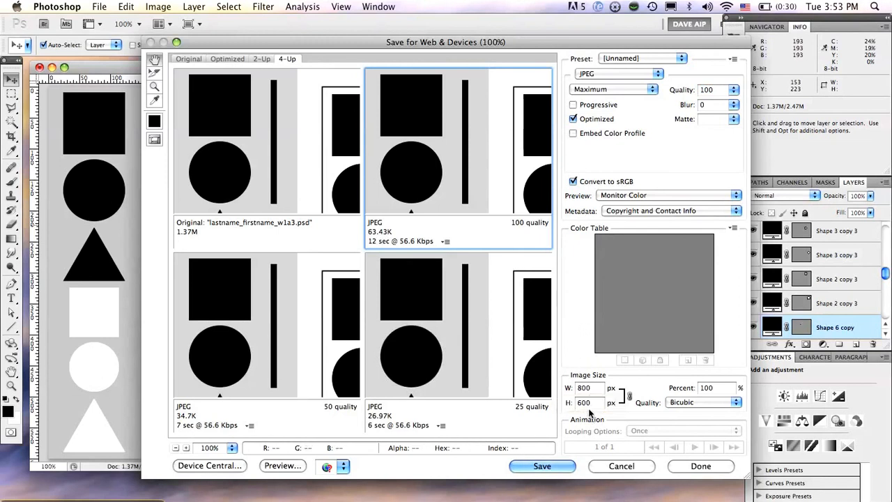
pyautogui.moveTo(711, 184)
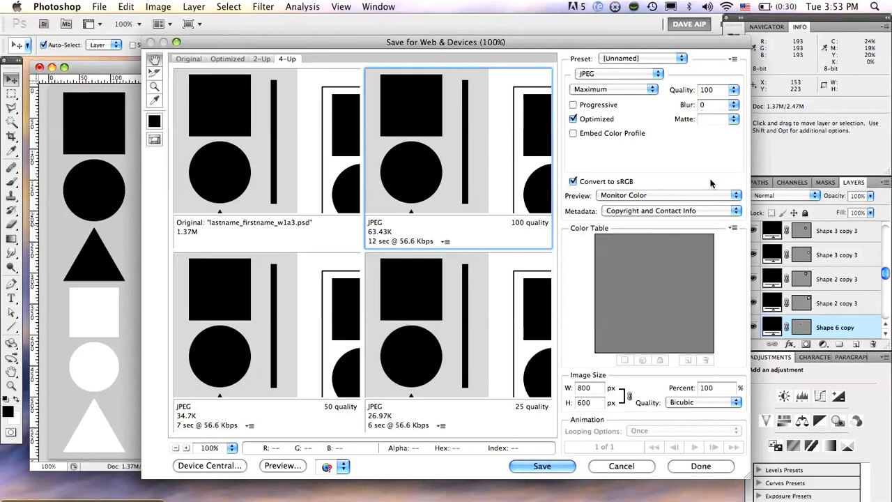
pyautogui.moveTo(651, 150)
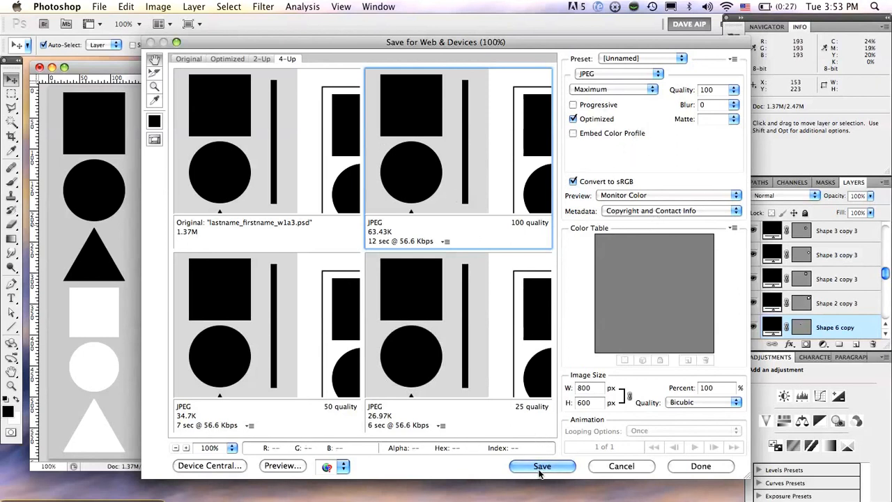
# - Save the optimized JPEG as lastname_firstname_w1a3.jpg on the Desktop
pyautogui.click(542, 466)
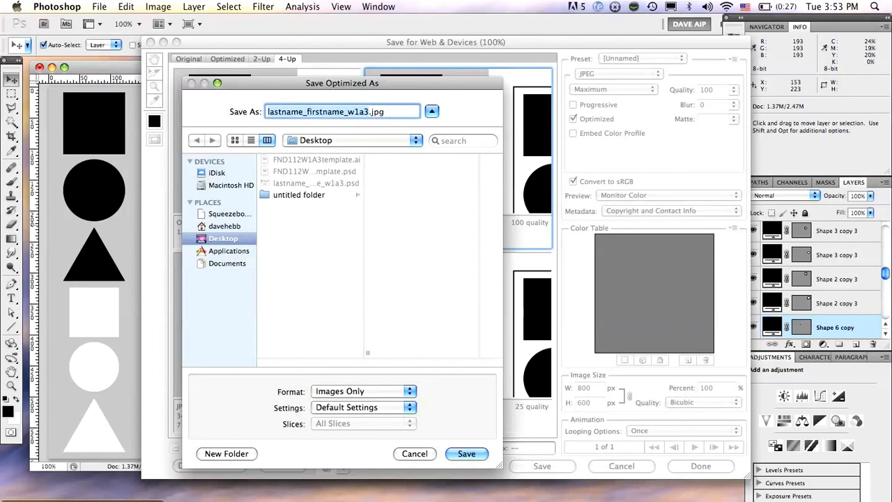
pyautogui.click(466, 454)
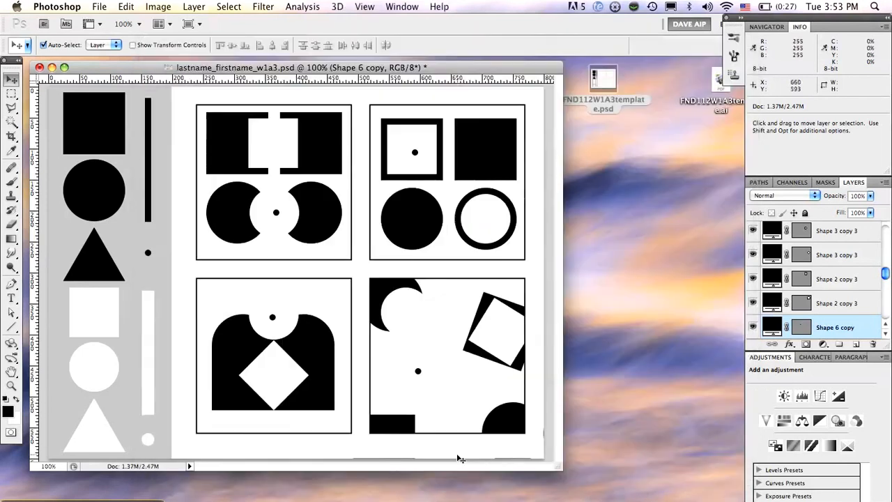